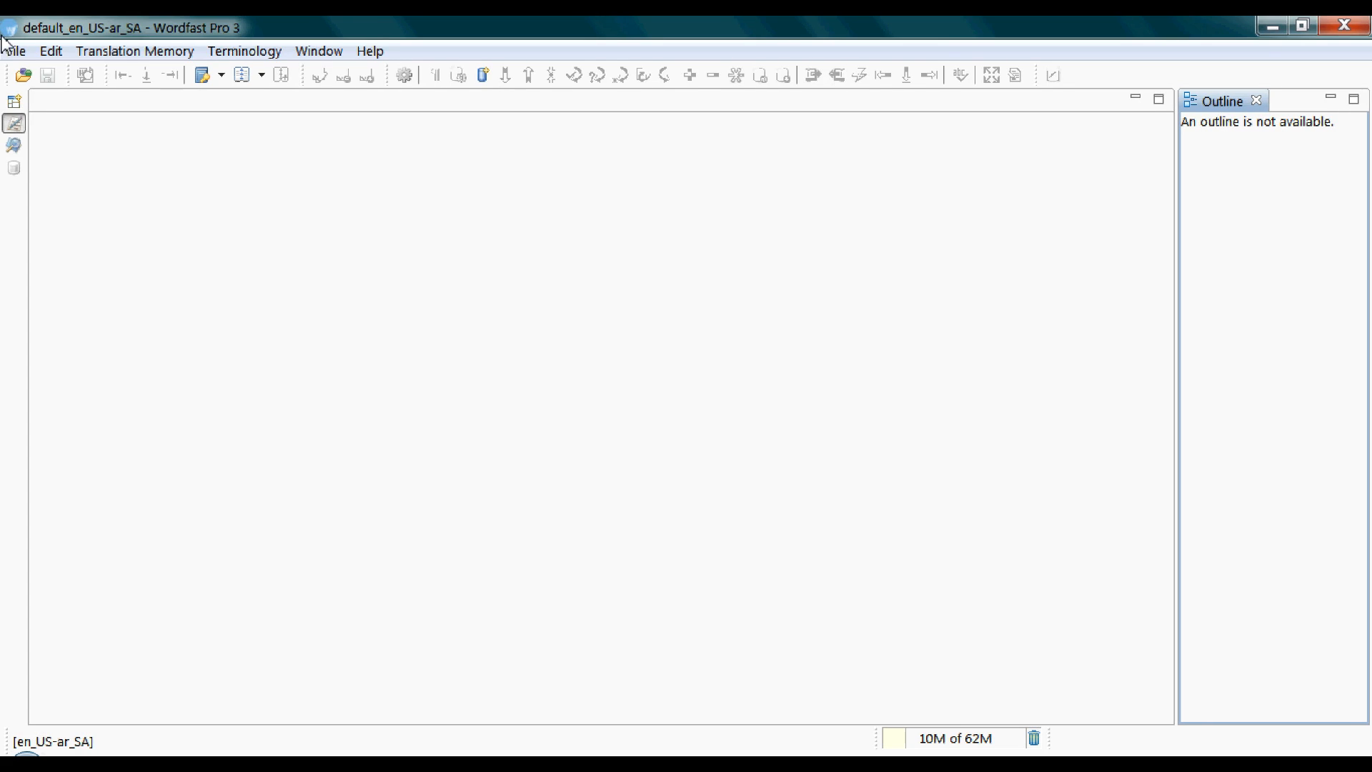
Start the File > Open File command to choose a document for translation
left_click(22, 75)
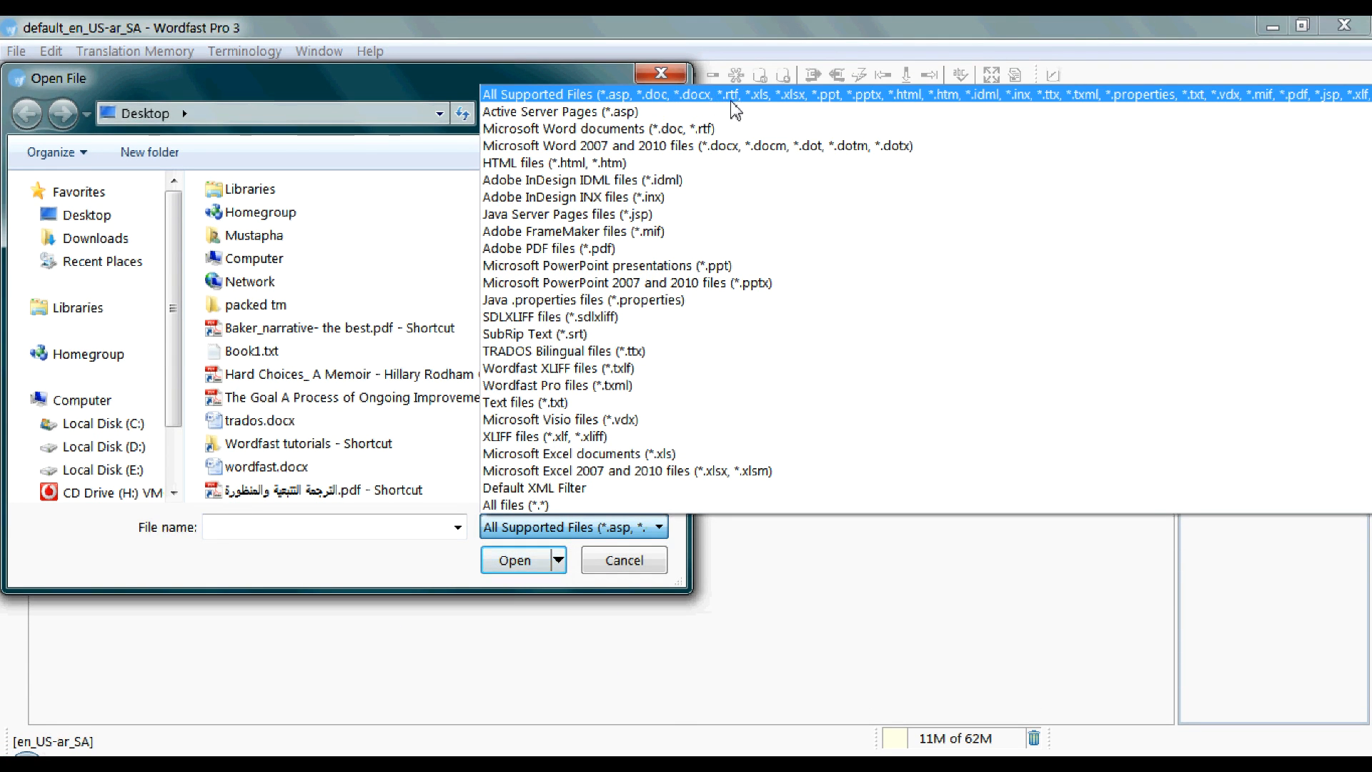
mouse_move(769, 110)
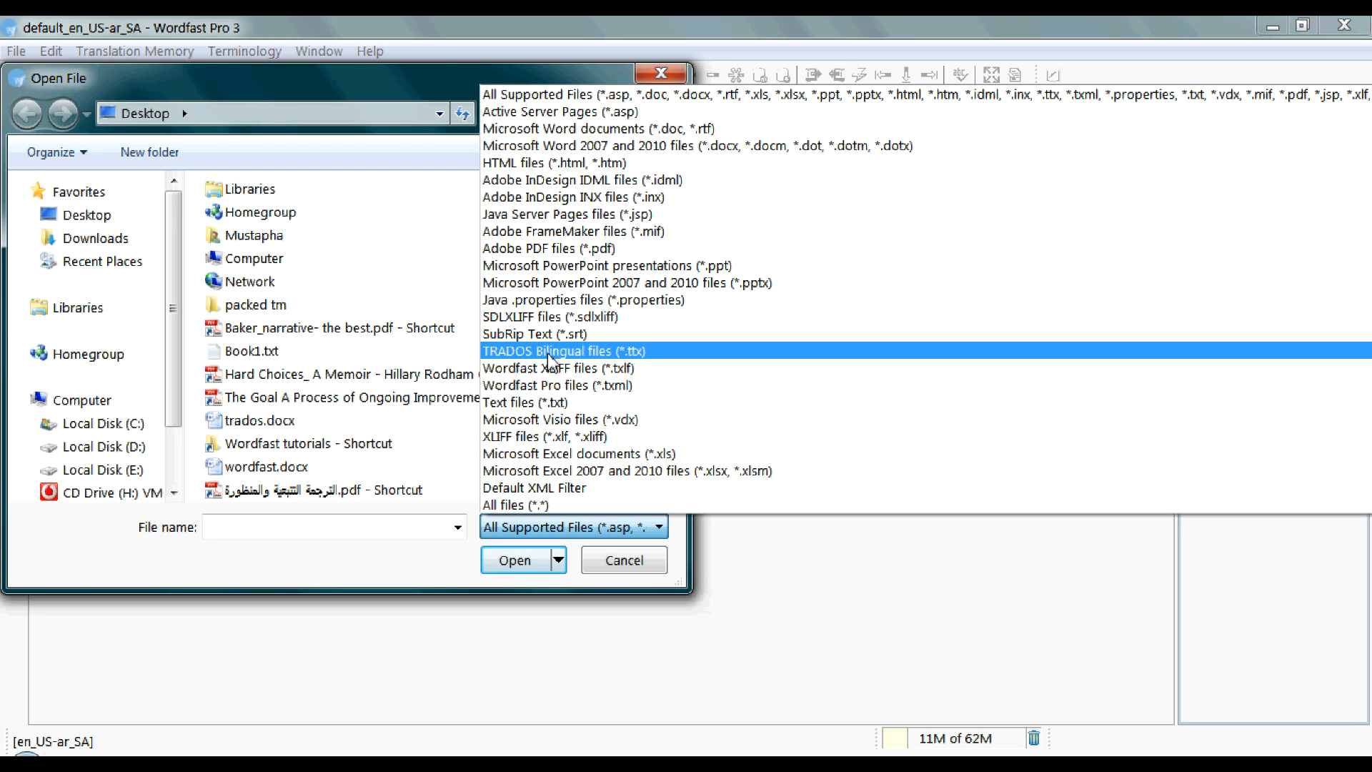
mouse_move(634, 357)
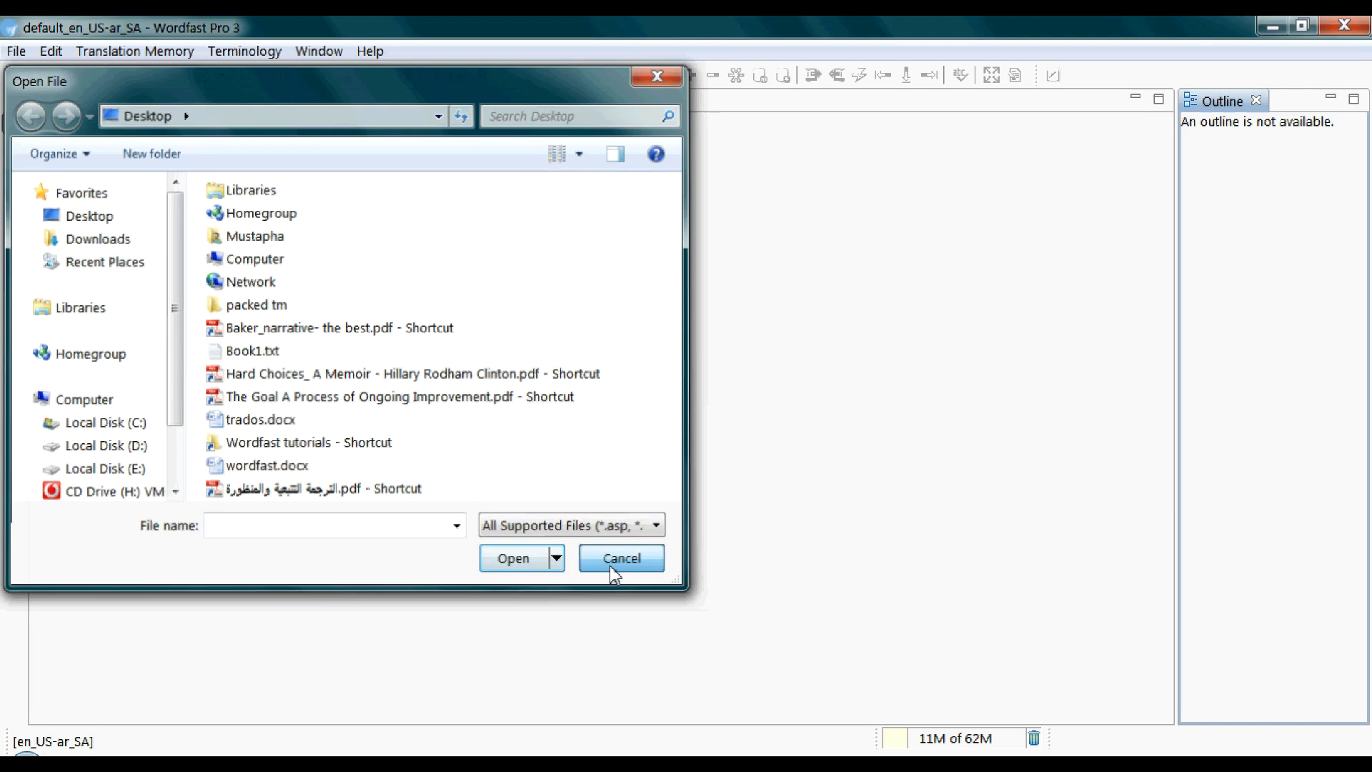
Cancel the open dialog and review wordfast.docx in Microsoft Word from the desktop
left_click(620, 557)
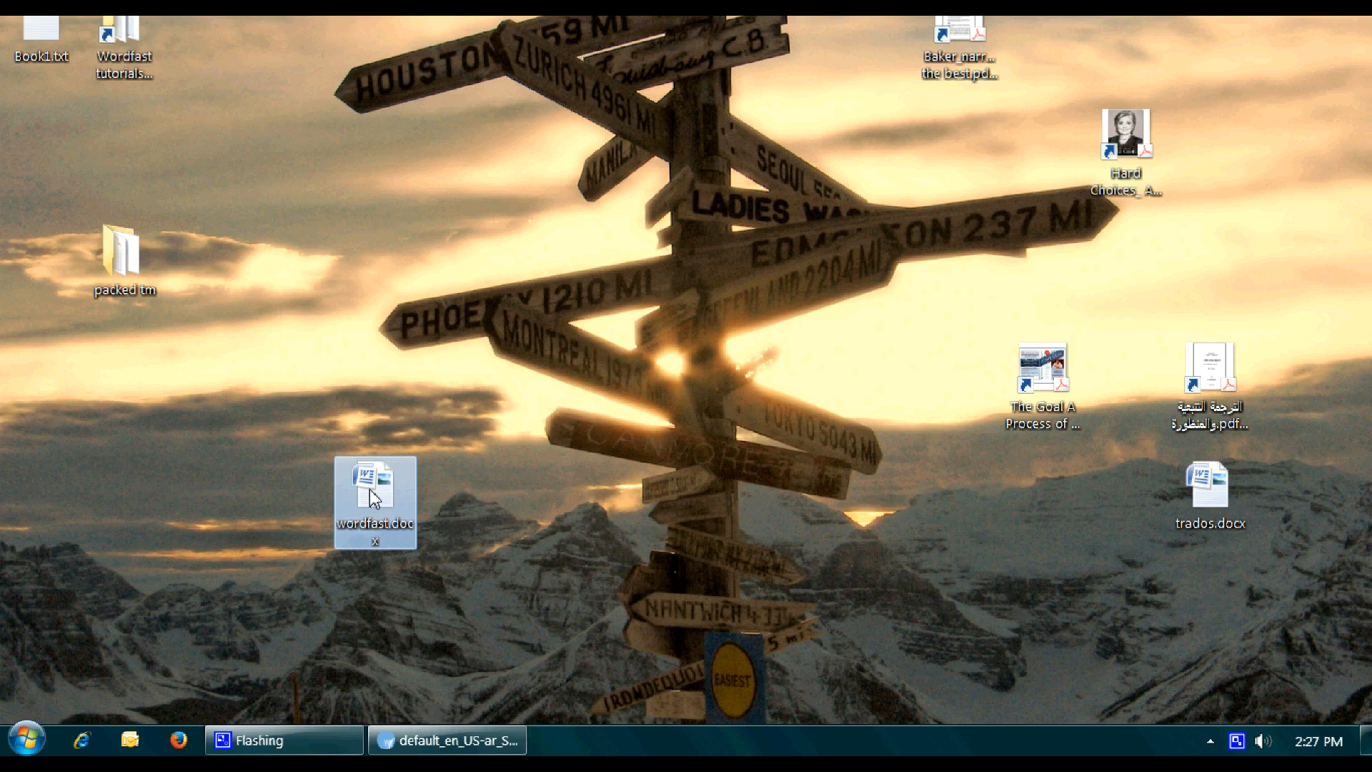
double_click(375, 480)
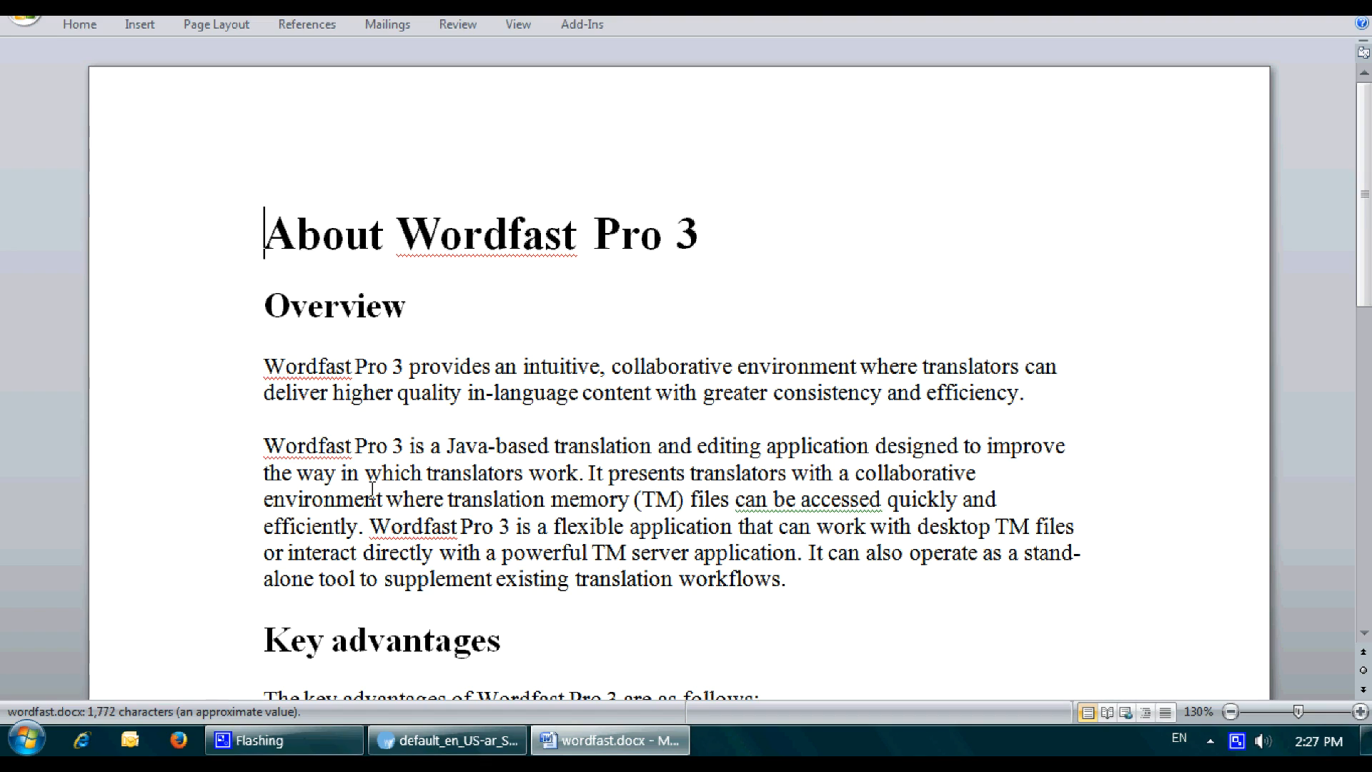
scroll("down", 3)
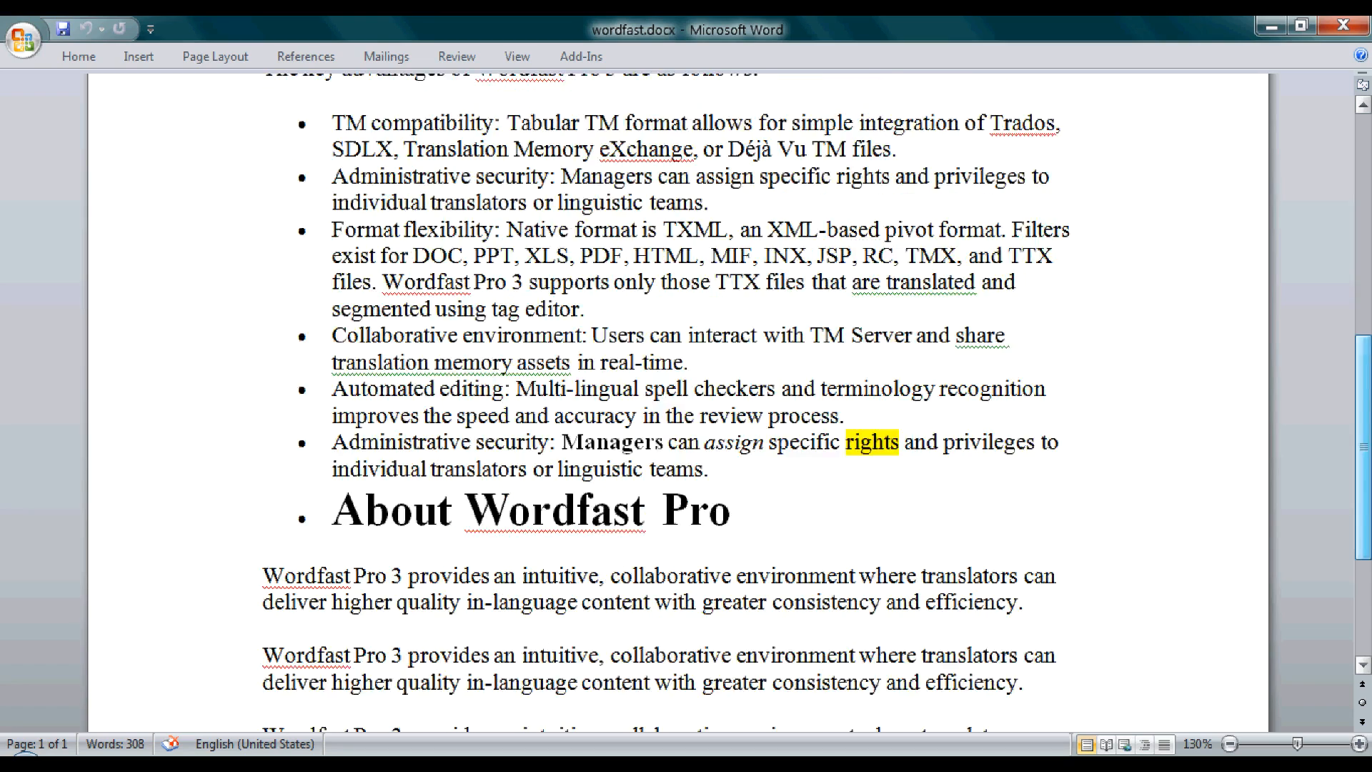
scroll("up", 3)
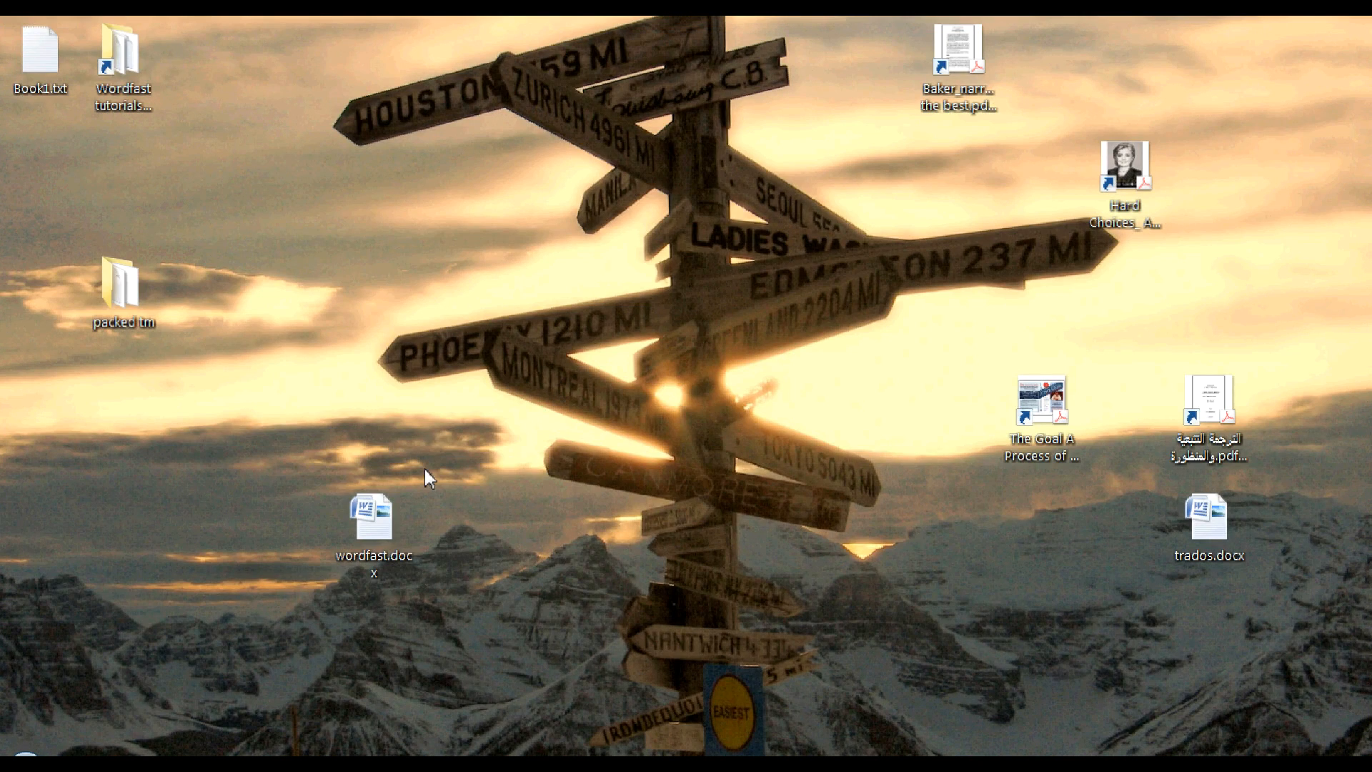
Drag wordfast.docx from the desktop onto the Wordfast Pro taskbar window to load it
double_click(373, 519)
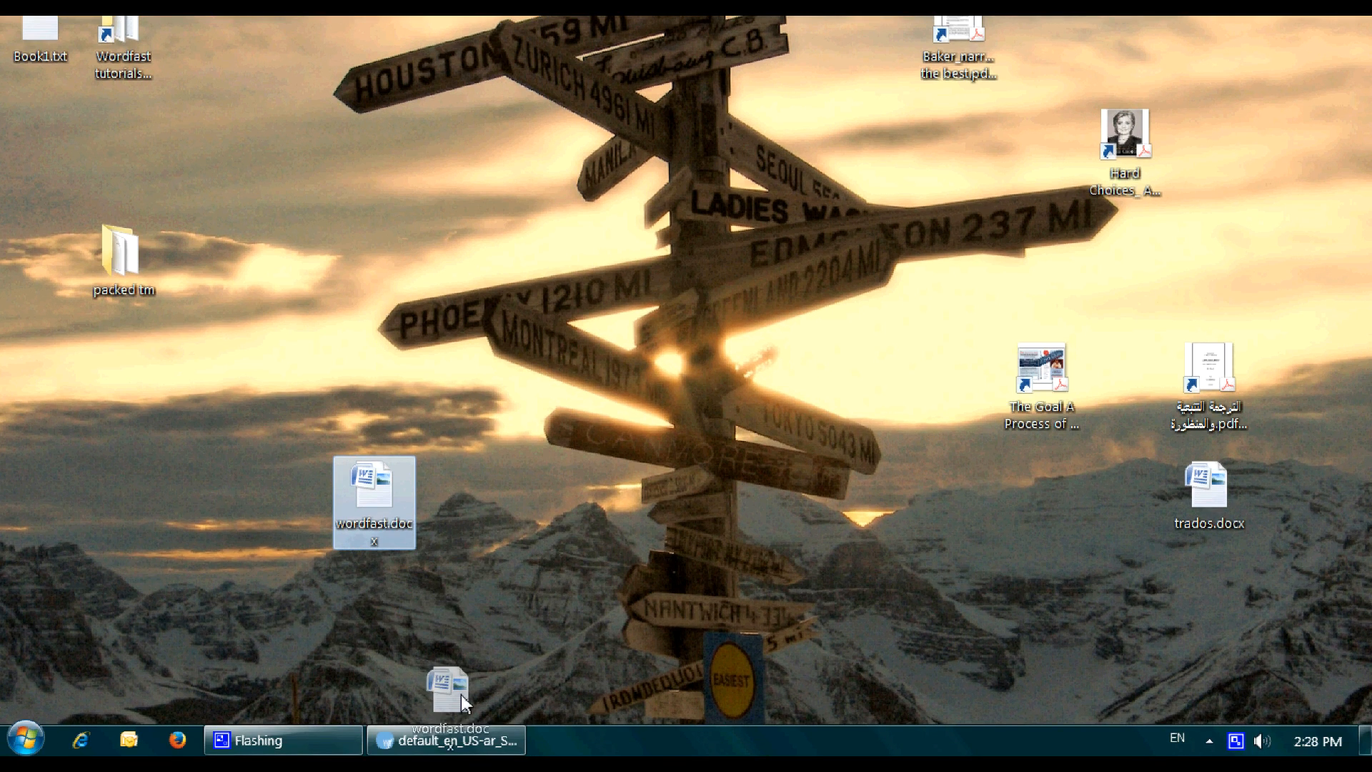
left_click(444, 739)
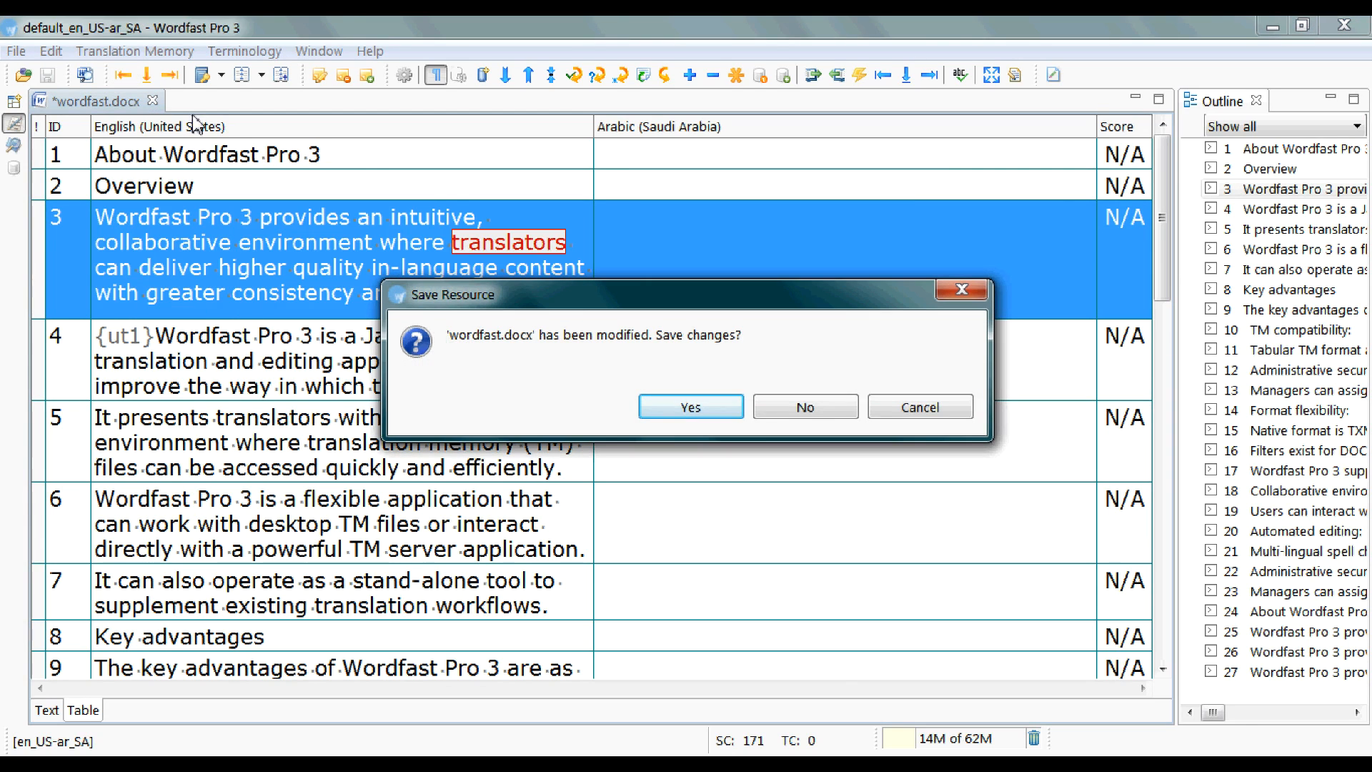
Discard changes with No, then reopen wordfast.docx via File > Open File
left_click(802, 406)
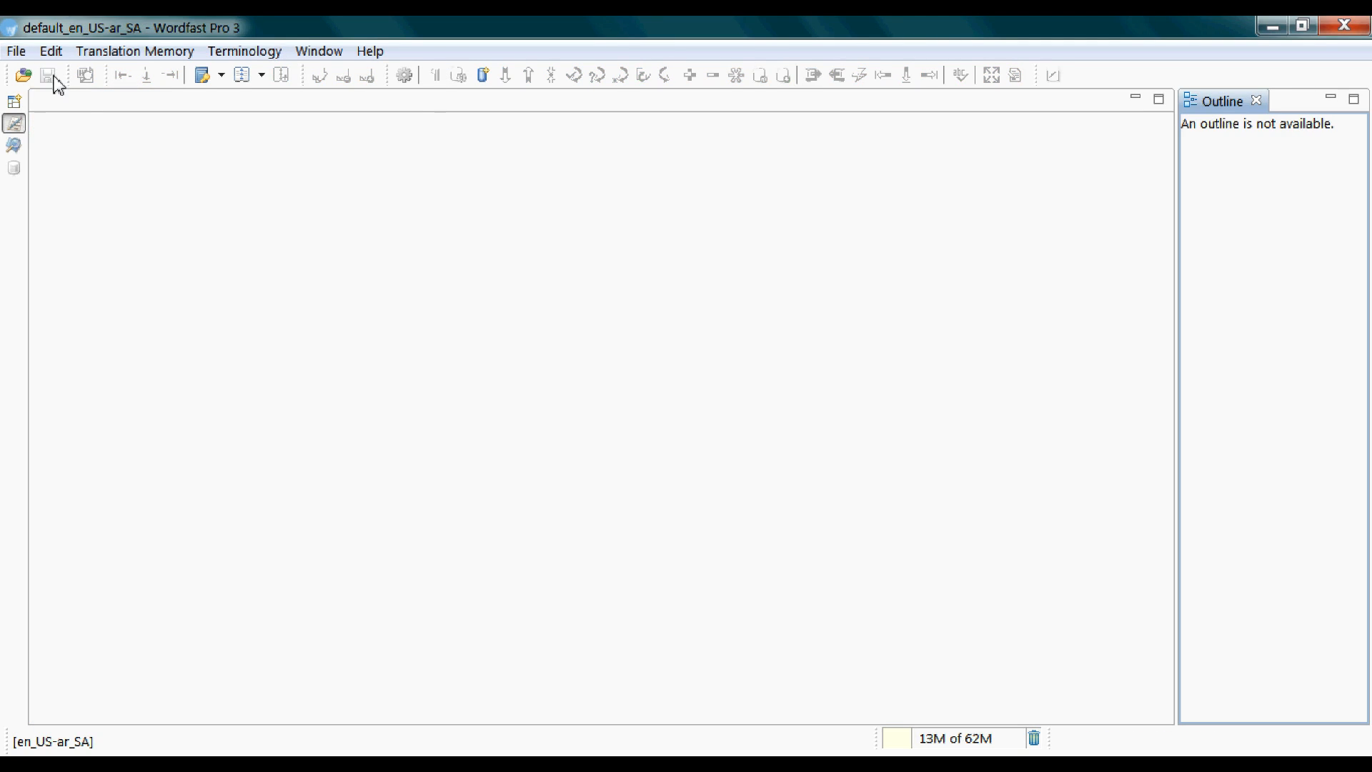
left_click(14, 52)
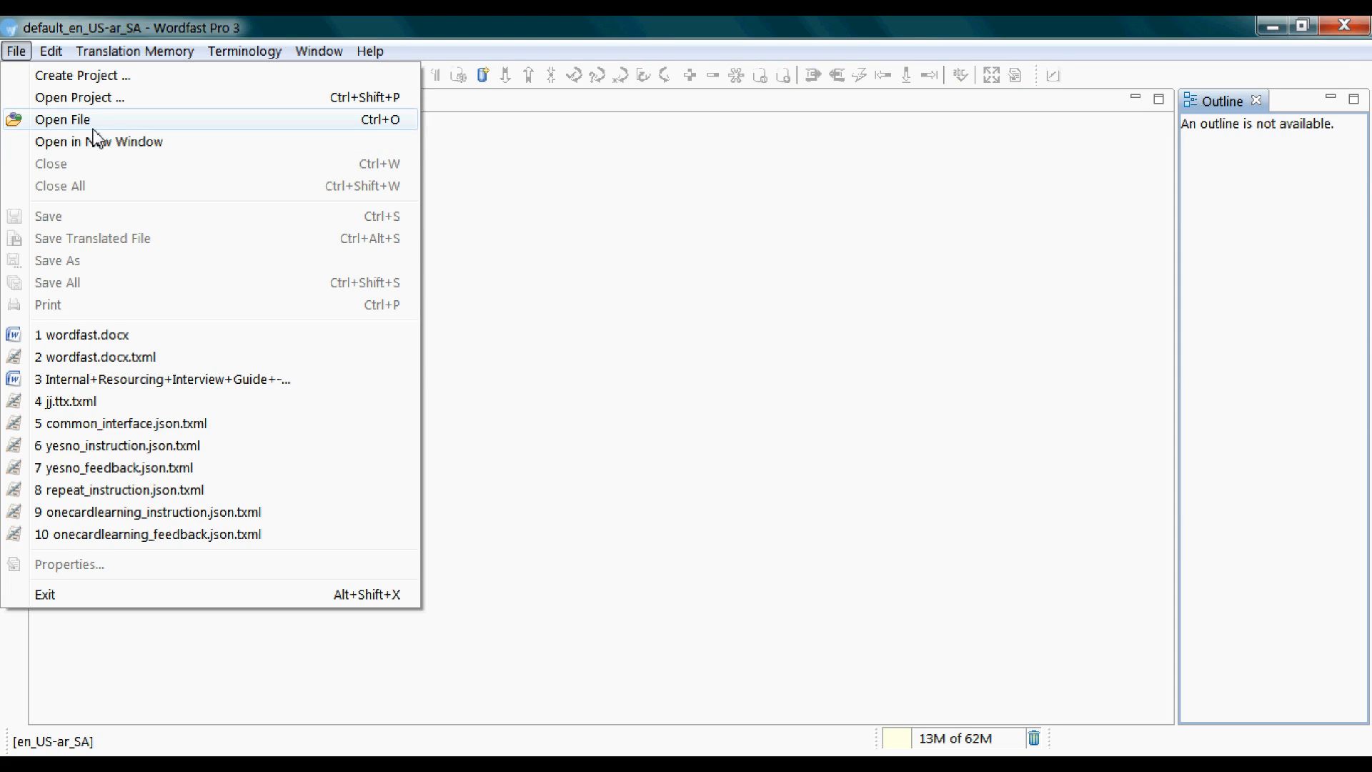
left_click(62, 119)
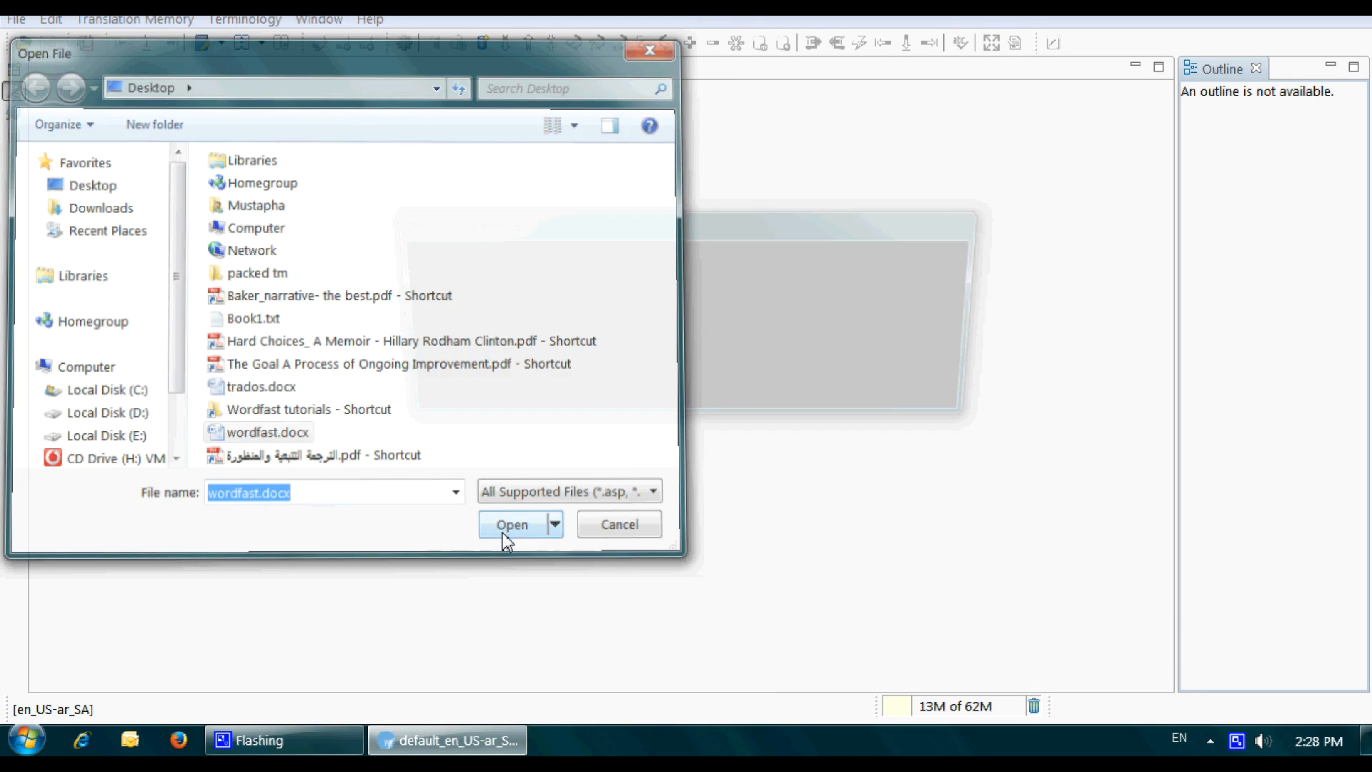
left_click(512, 524)
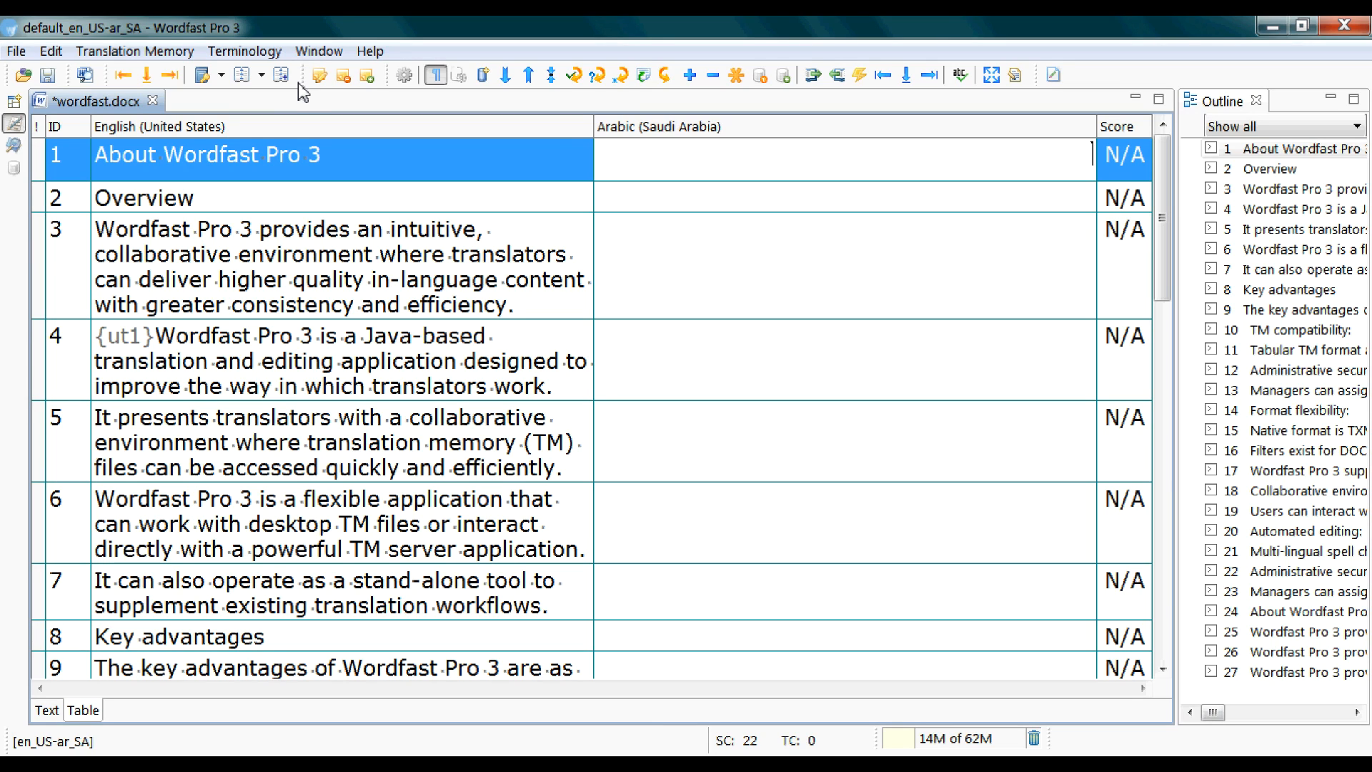
mouse_move(51, 52)
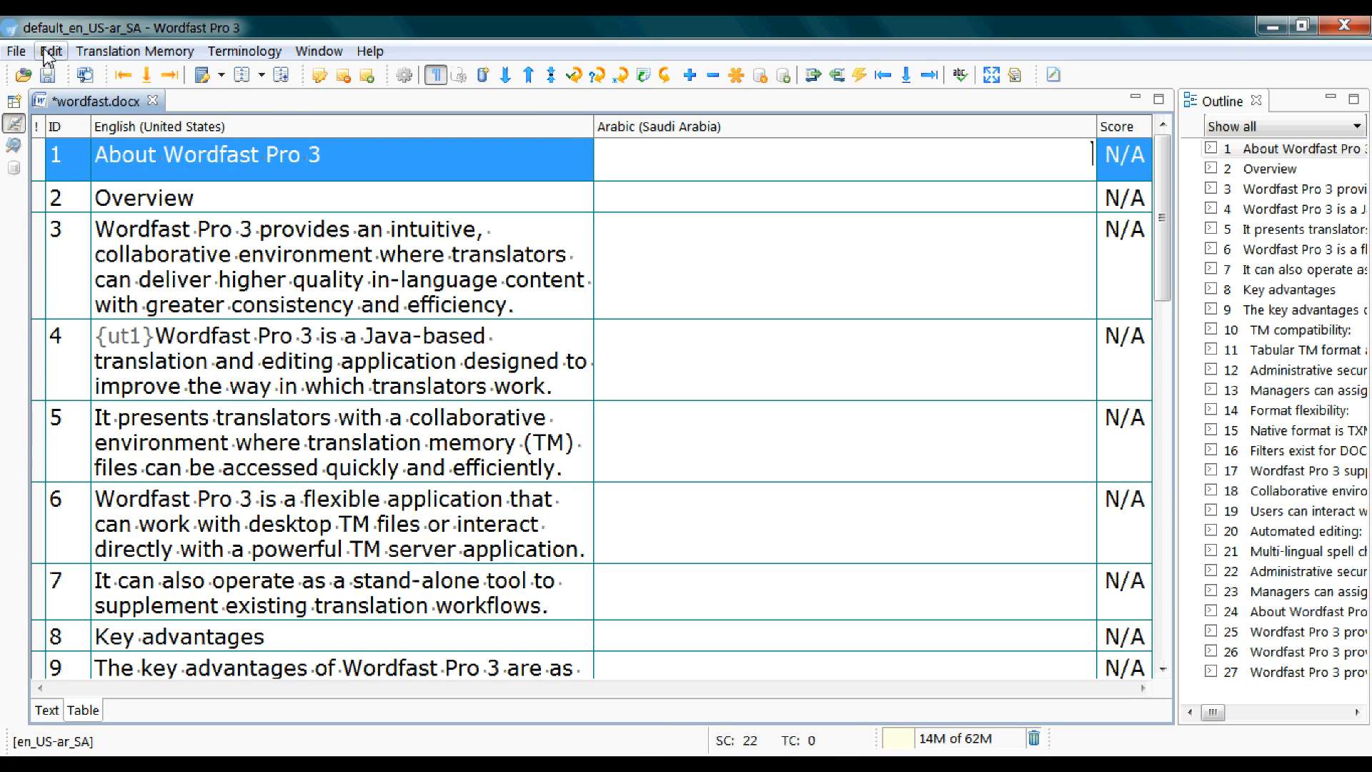
Show the File menu to save wordfast.docx as a .txml translation file
left_click(14, 51)
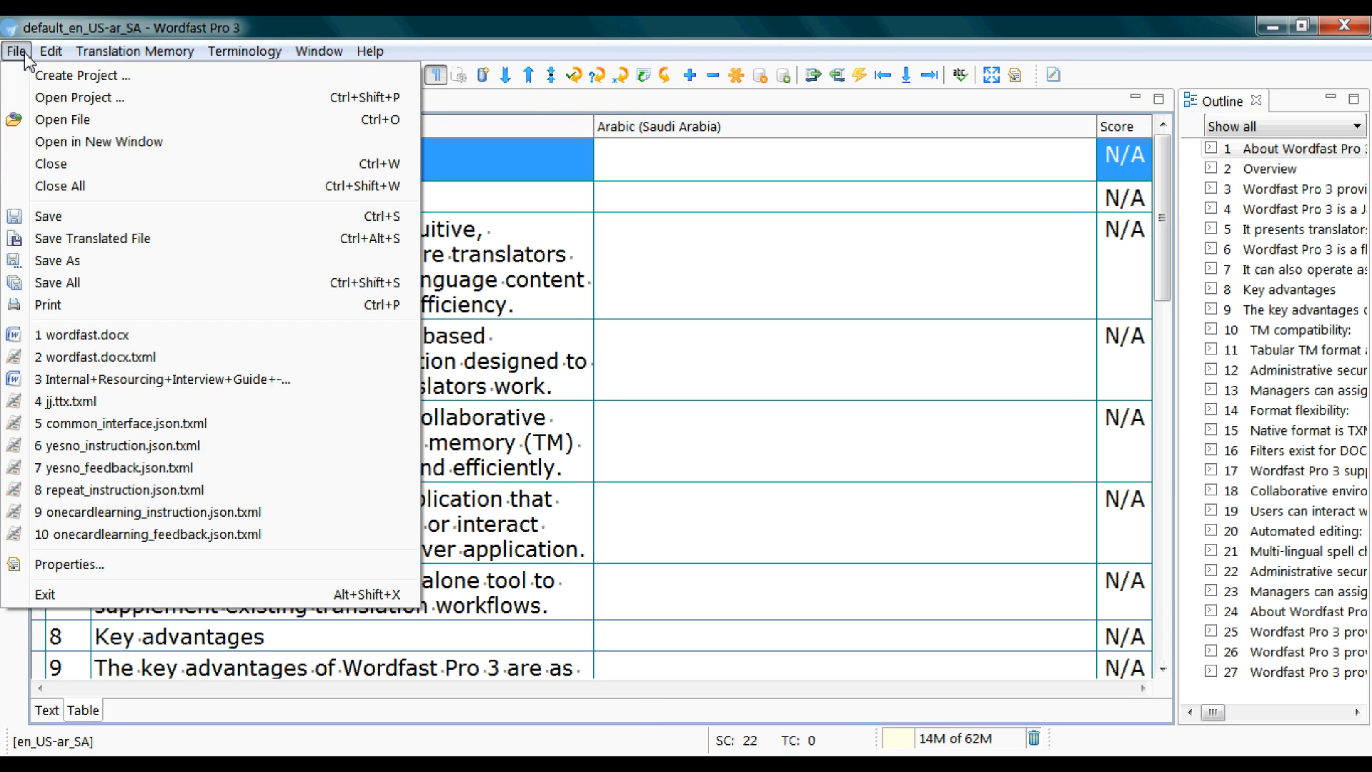
mouse_move(266, 229)
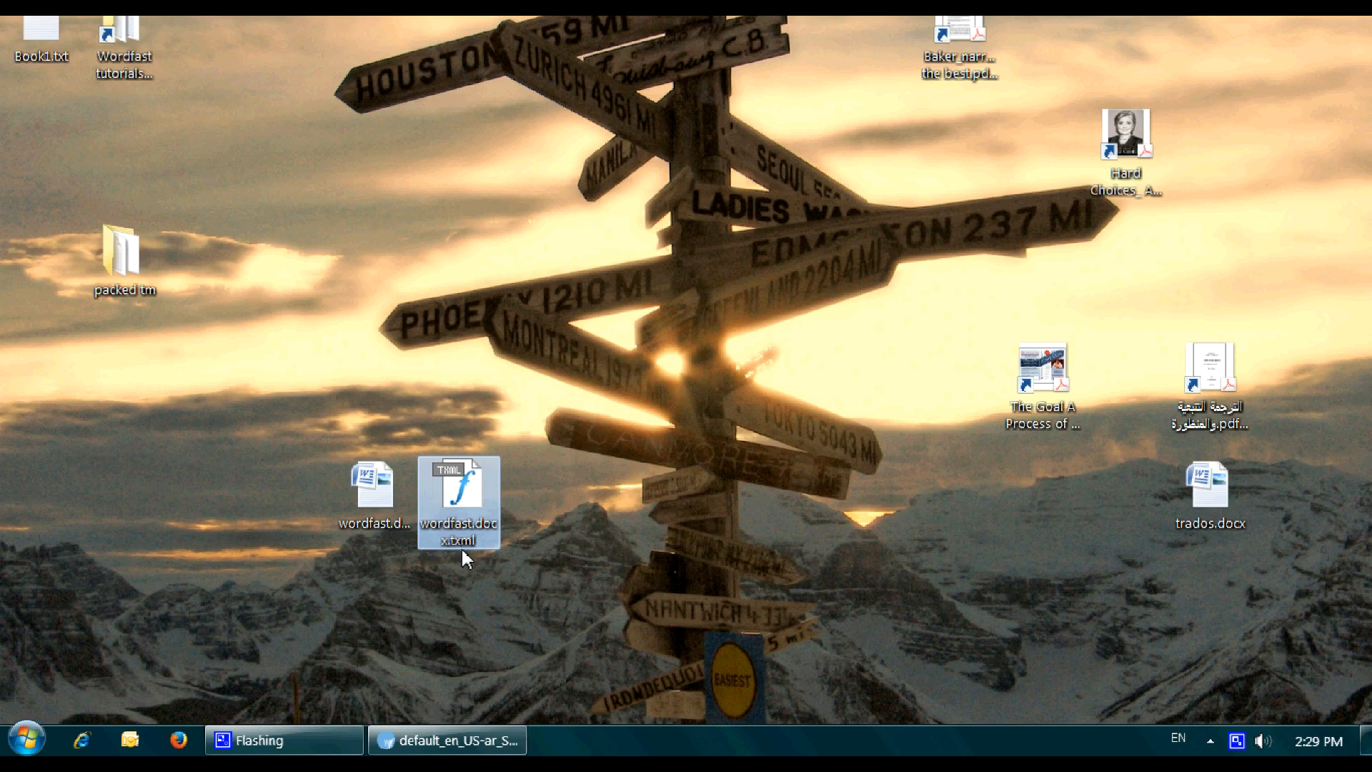
Open wordfast.docx.txml from the desktop so its segment grid loads in Wordfast Pro 3
double_click(459, 483)
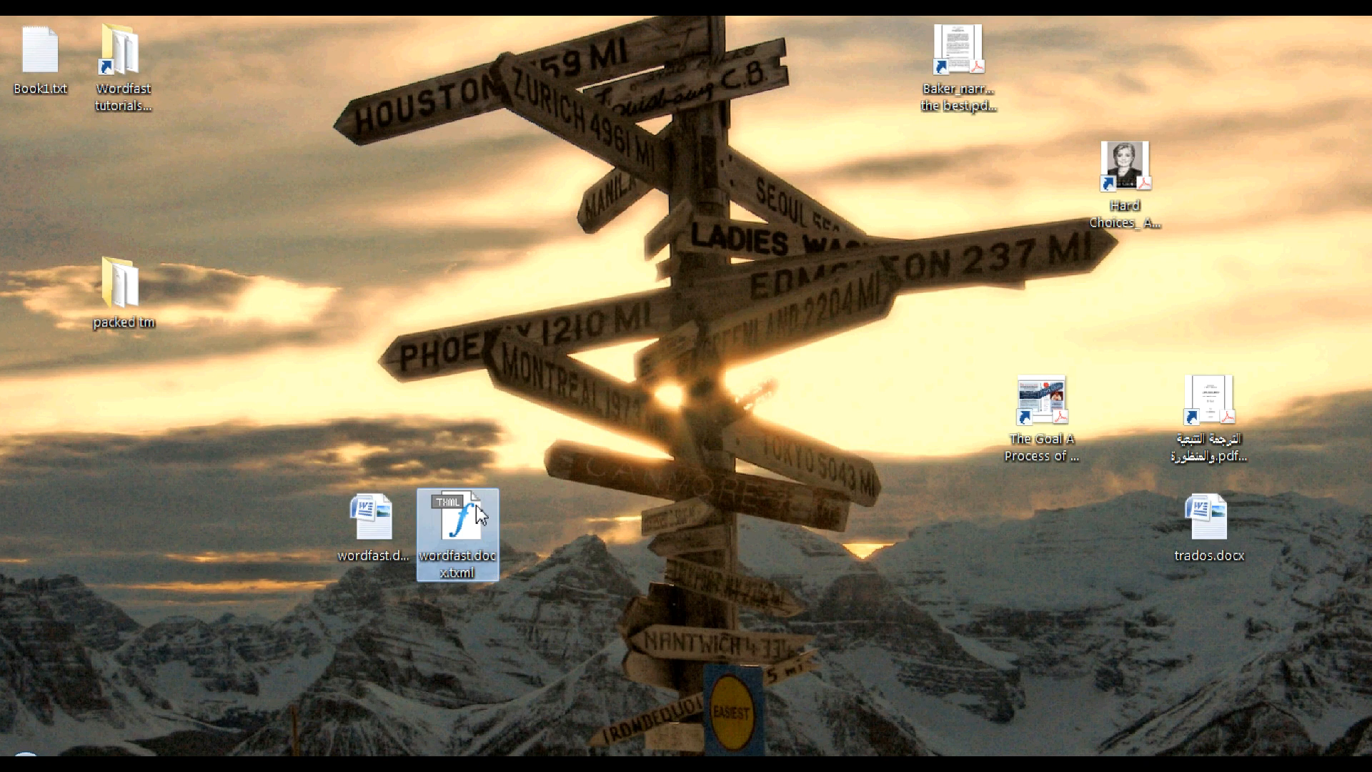
double_click(455, 532)
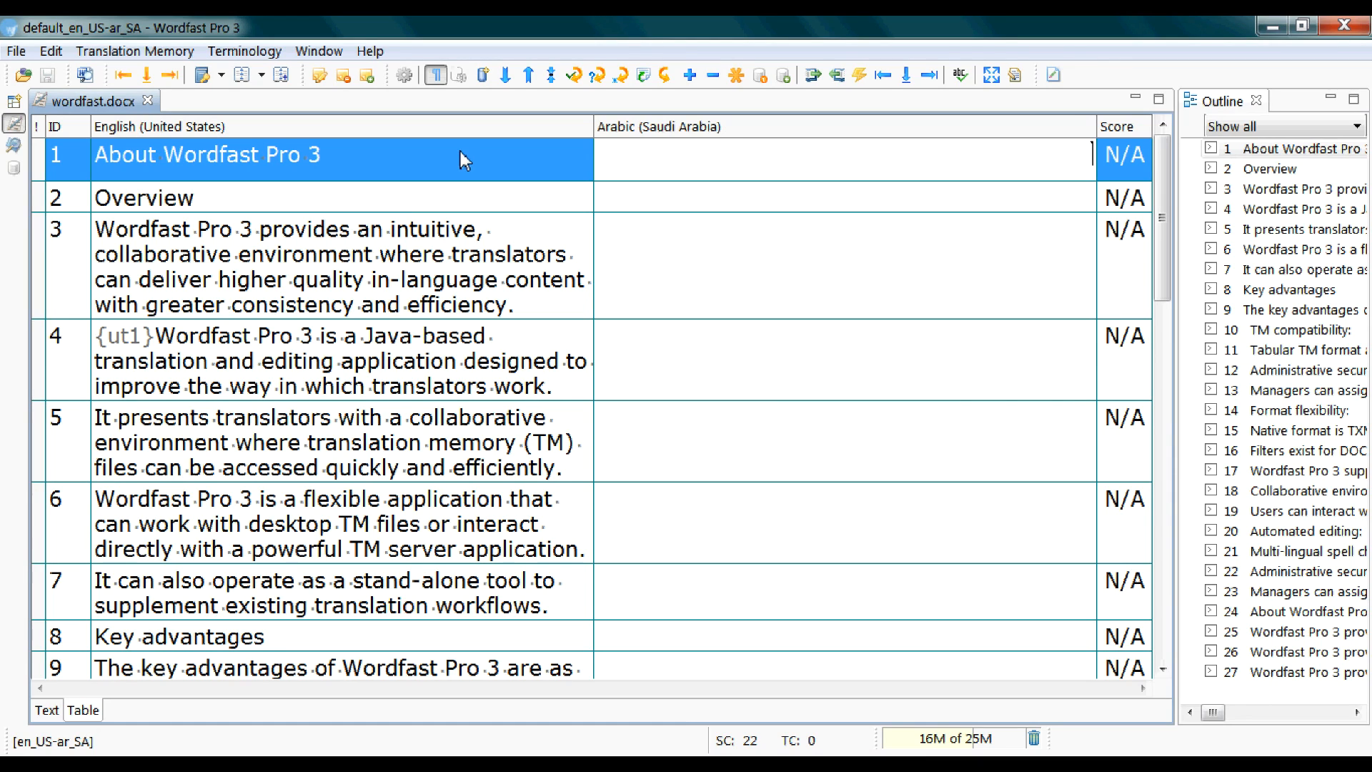
mouse_move(767, 139)
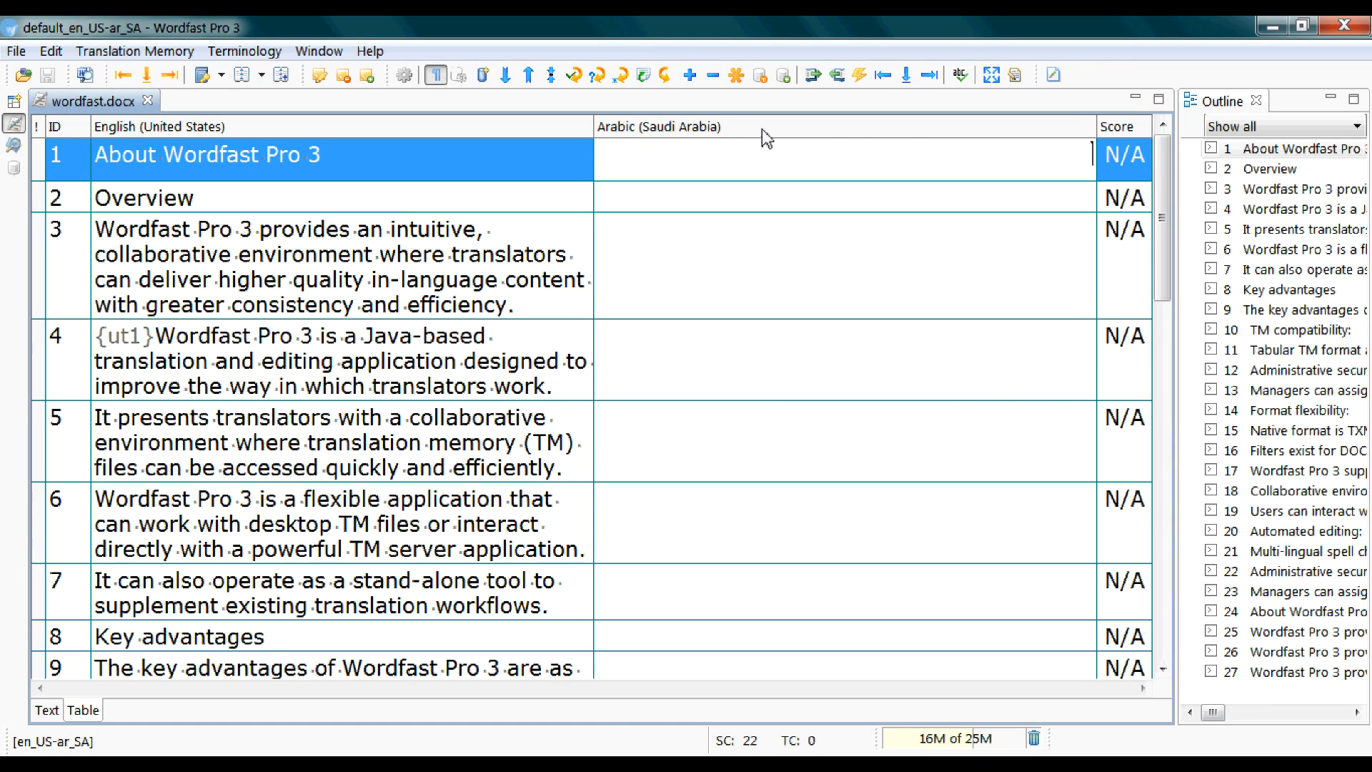
mouse_move(952, 138)
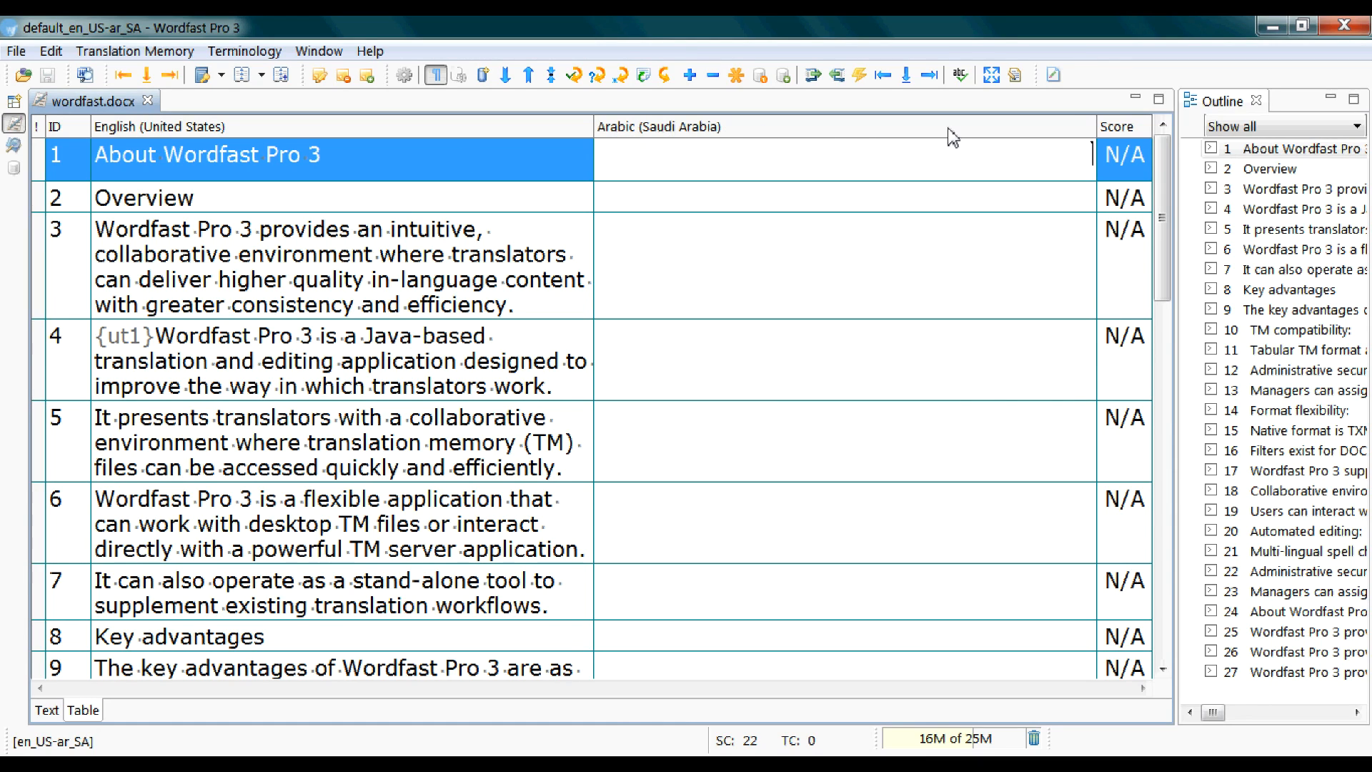
Edit segment 3, enter 'environment' in the Arabic target, then clear it with Undo Typing
left_click(289, 267)
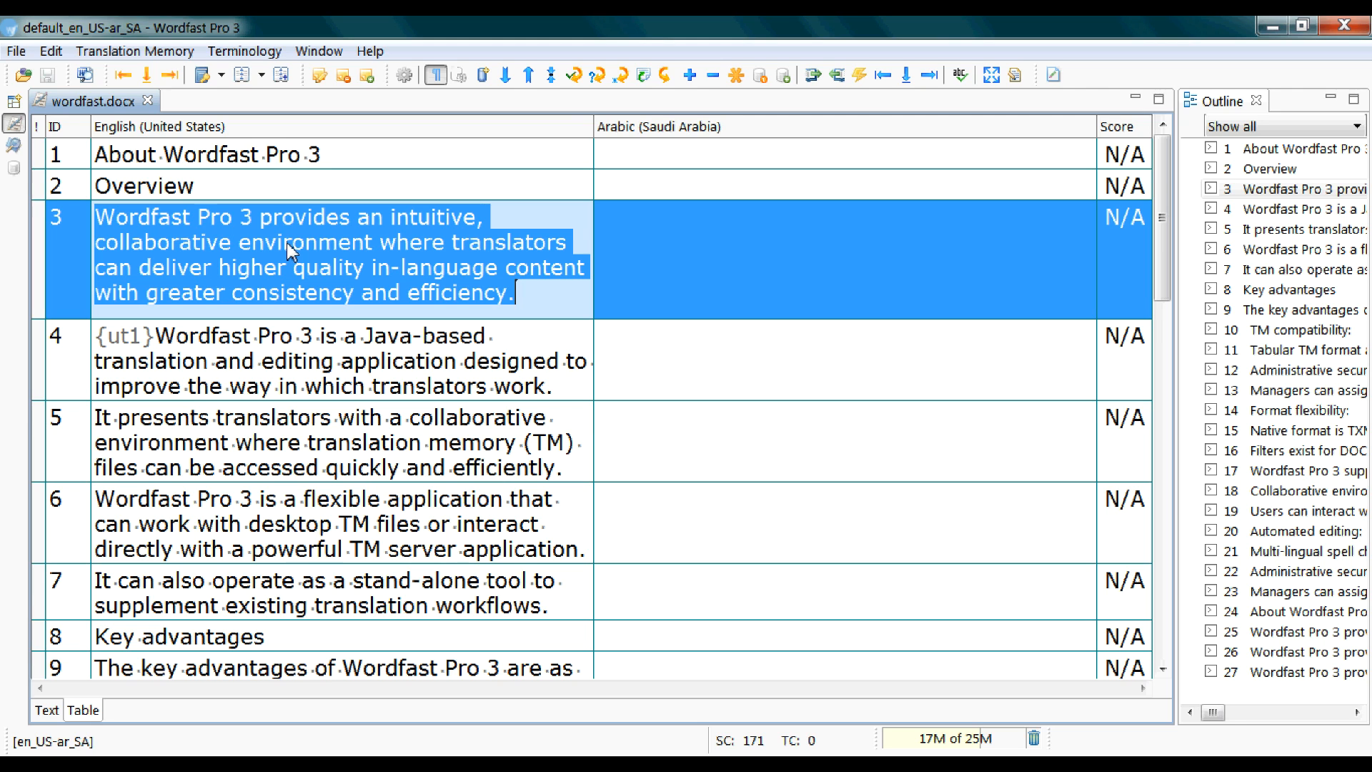
double_click(304, 243)
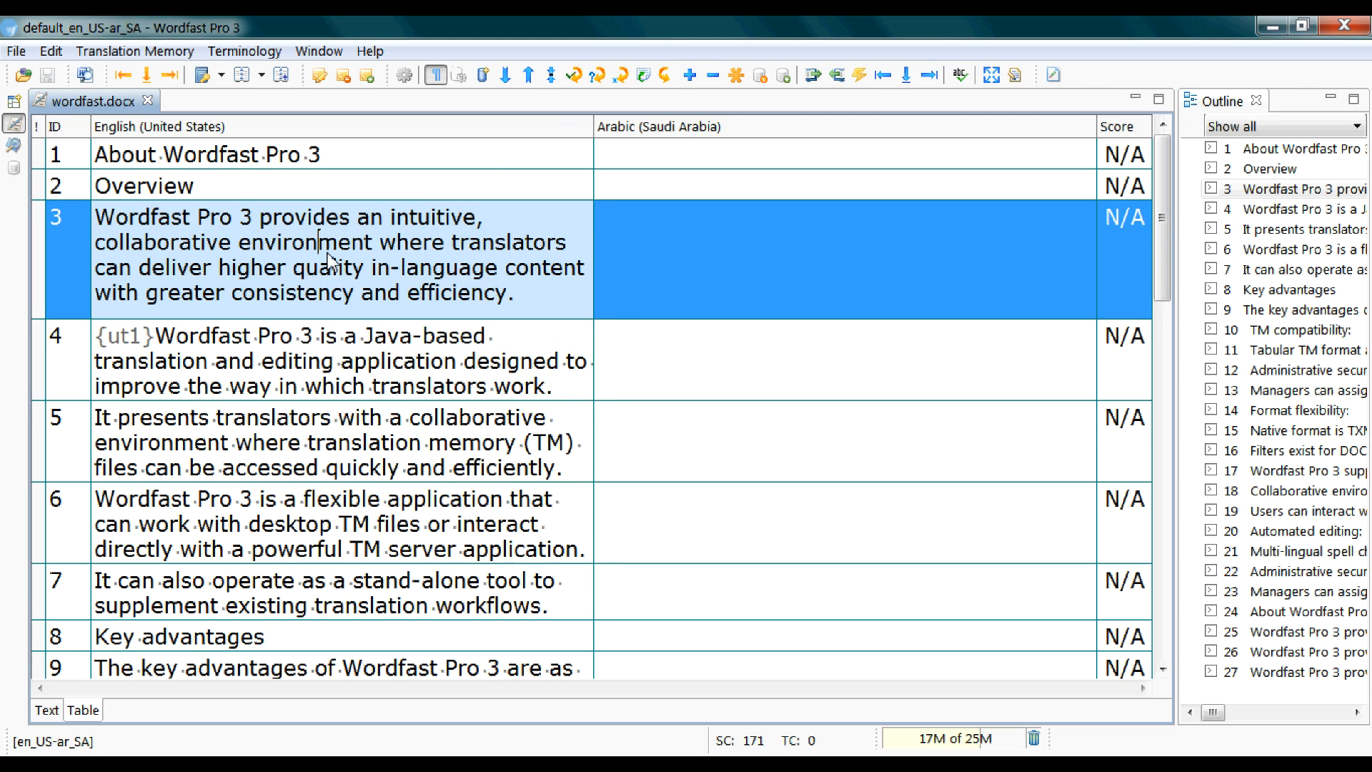
double_click(305, 243)
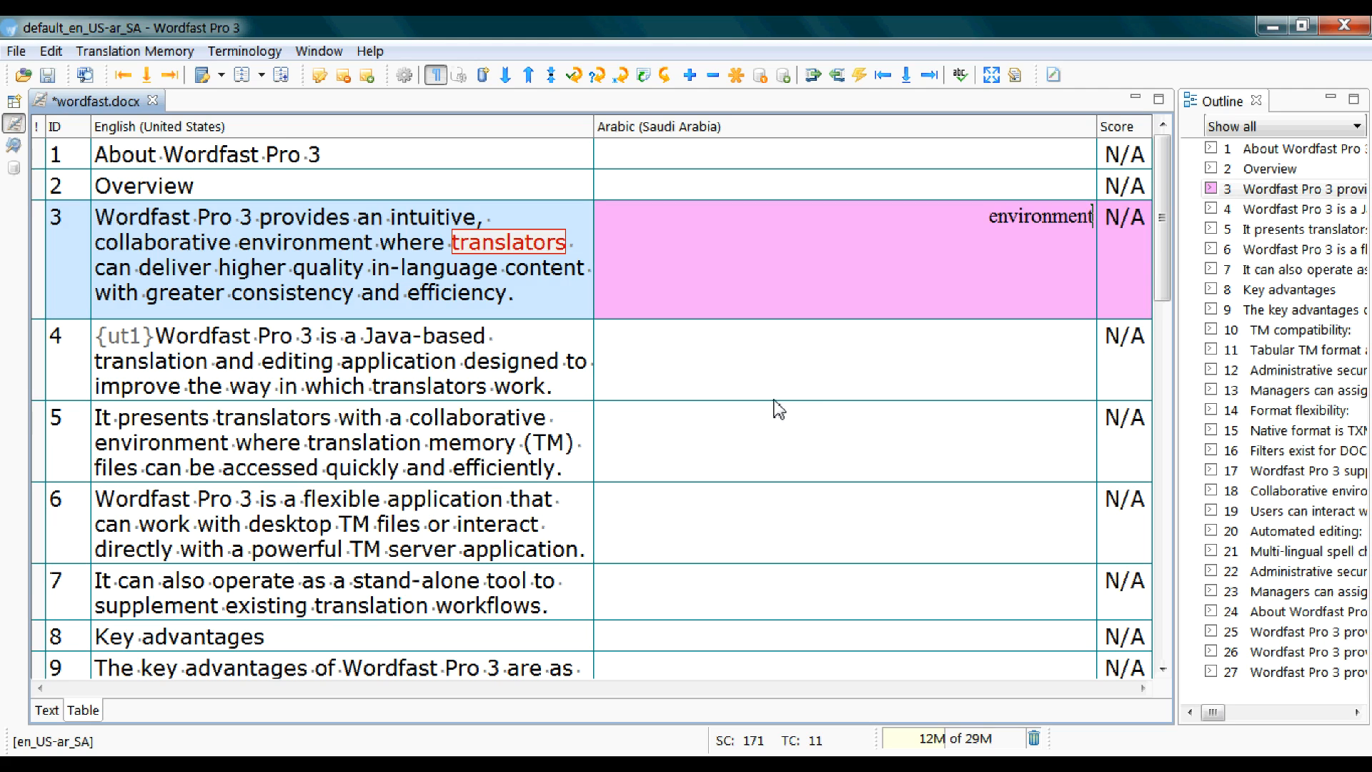
right_click(778, 408)
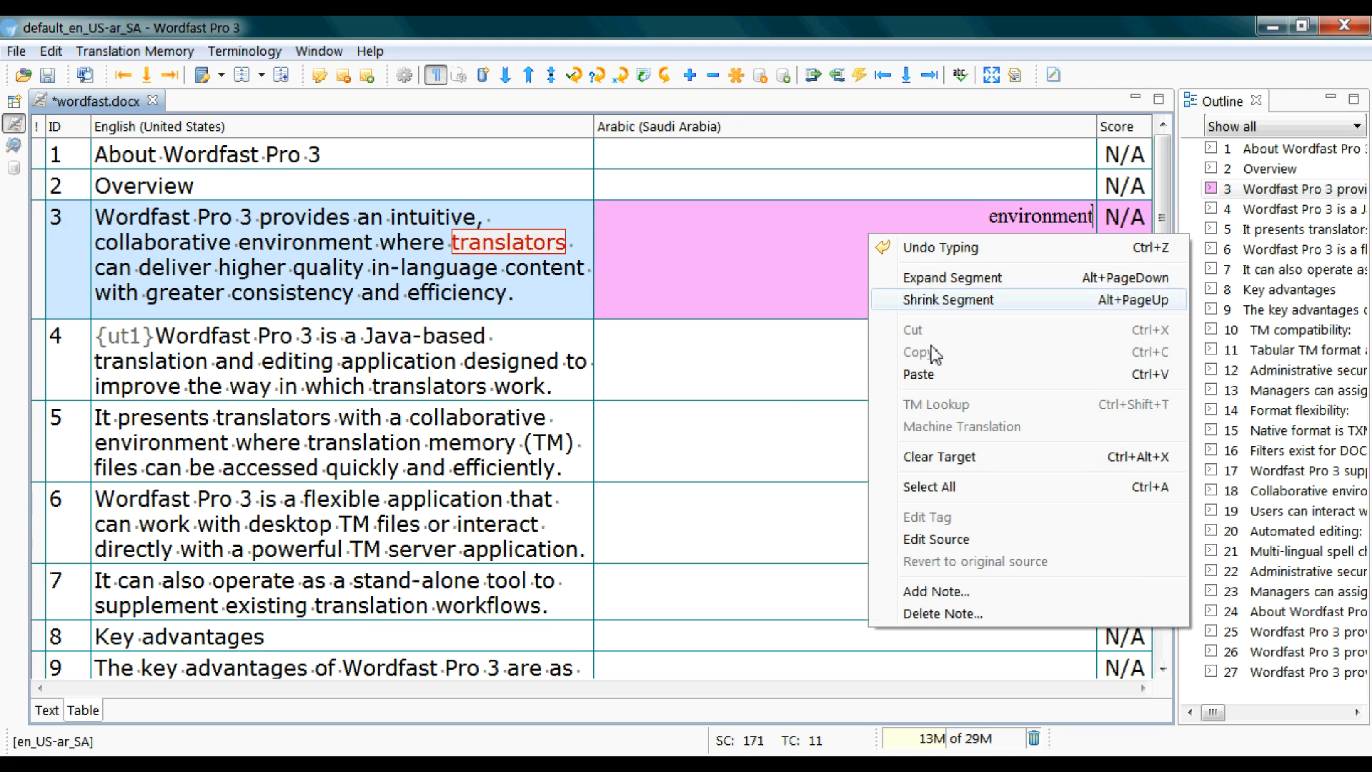
left_click(939, 456)
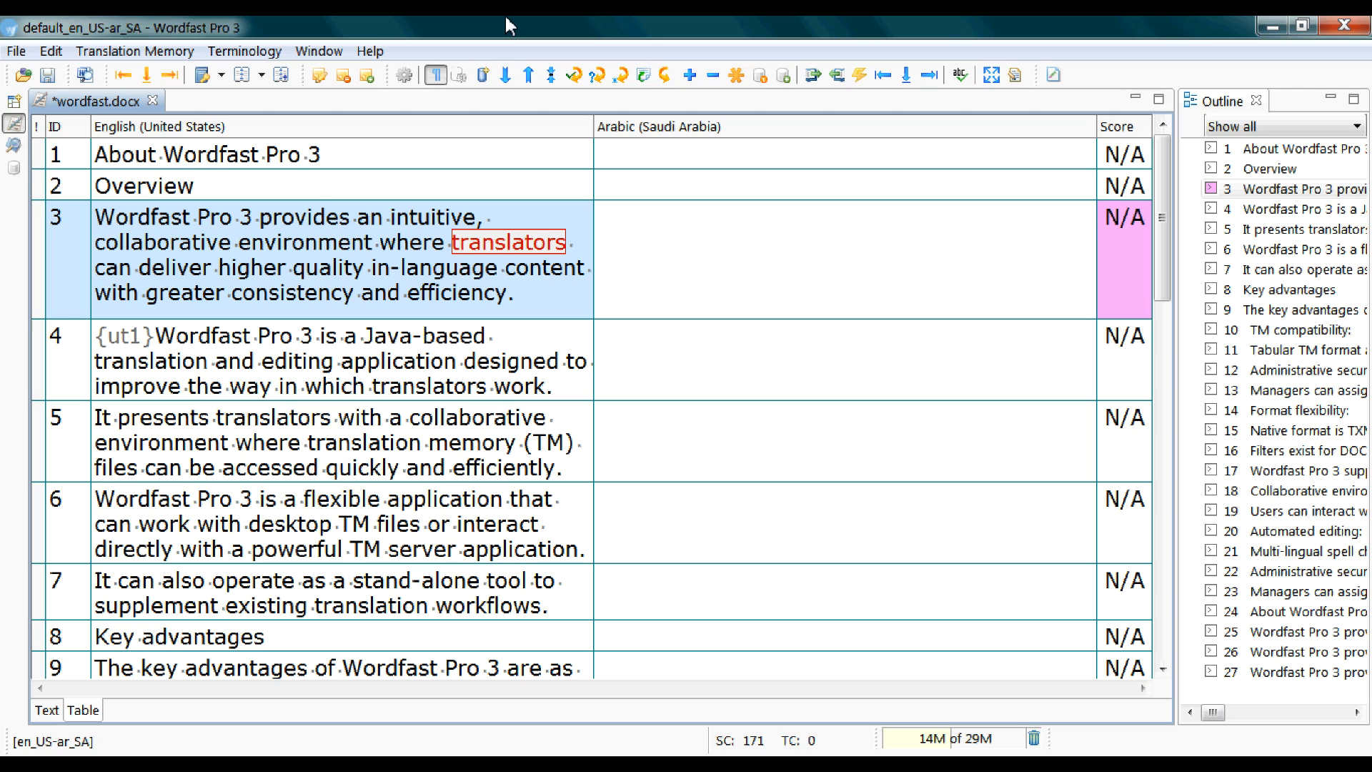
Run TM Lookup on 'environment' and review its Arabic matches from packed.txt
double_click(305, 243)
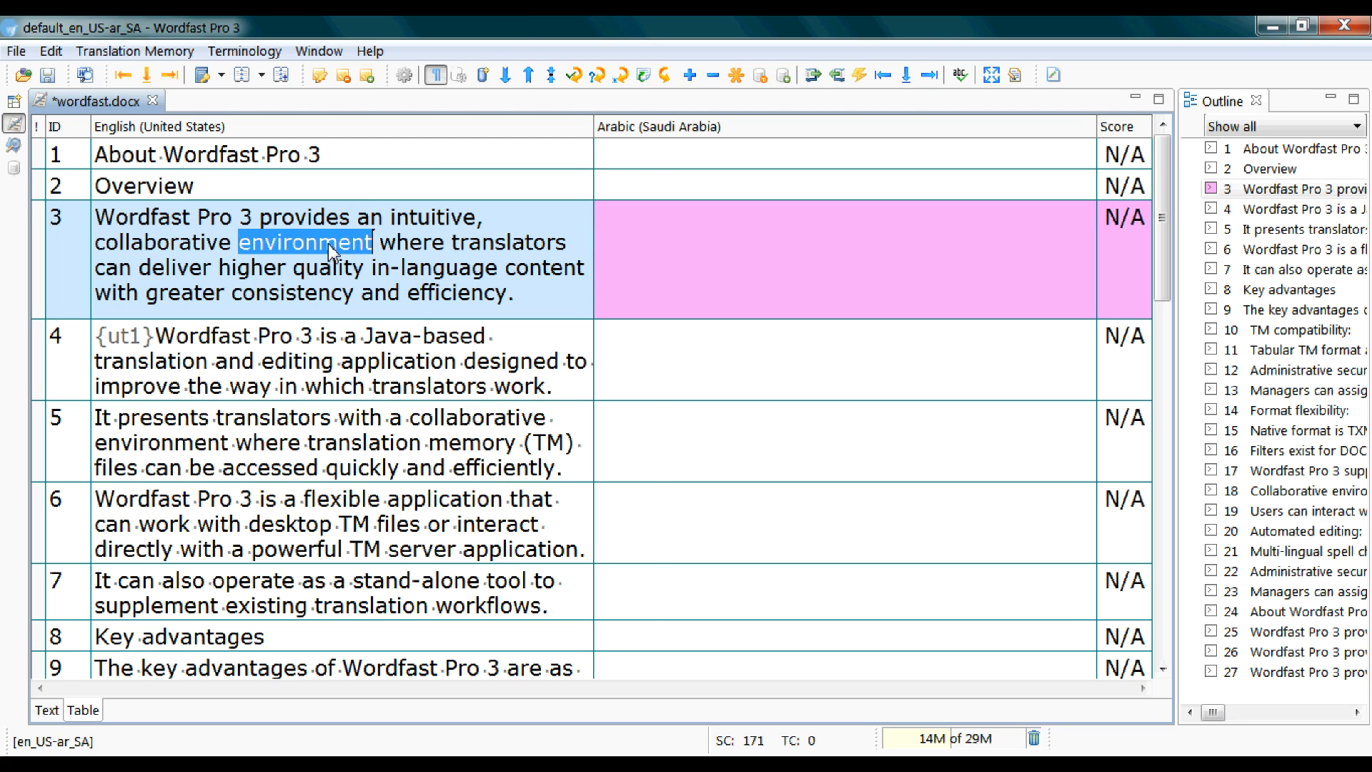
right_click(303, 243)
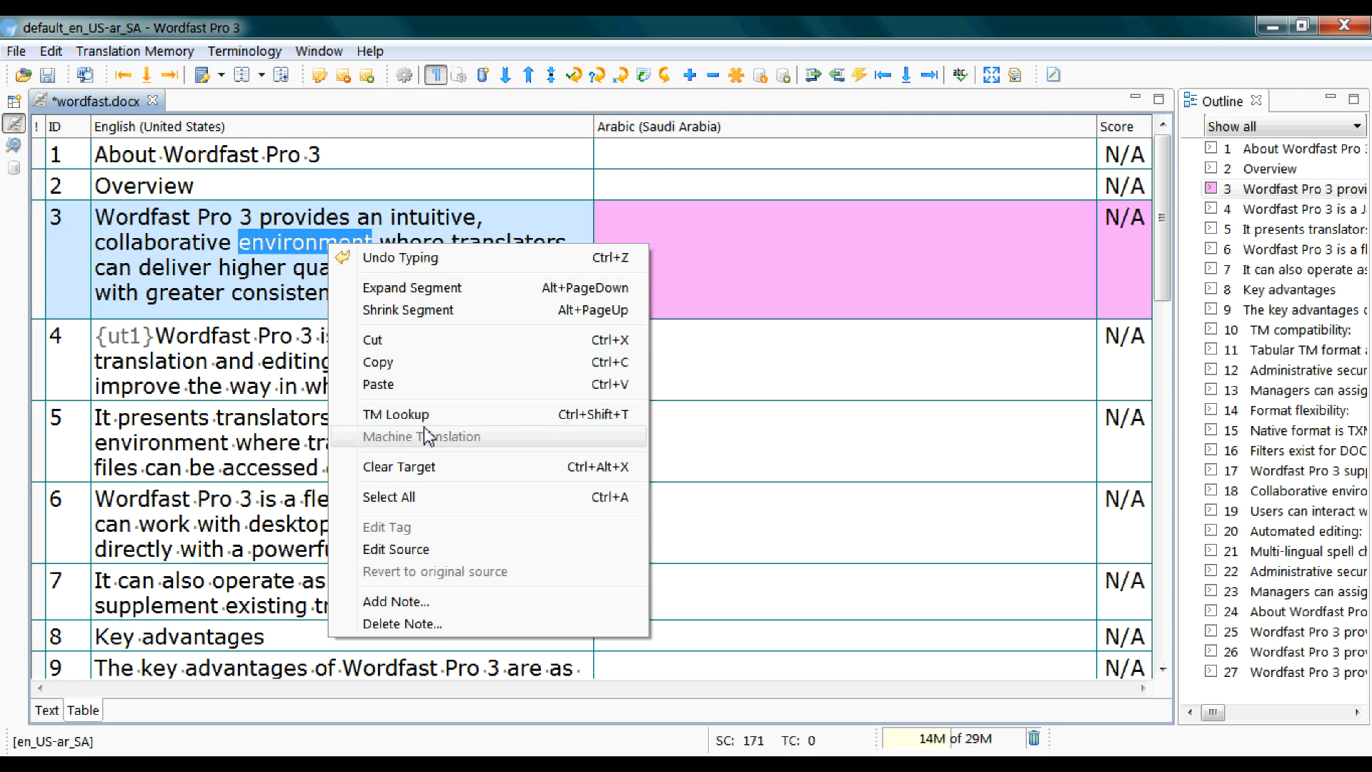
mouse_move(446, 414)
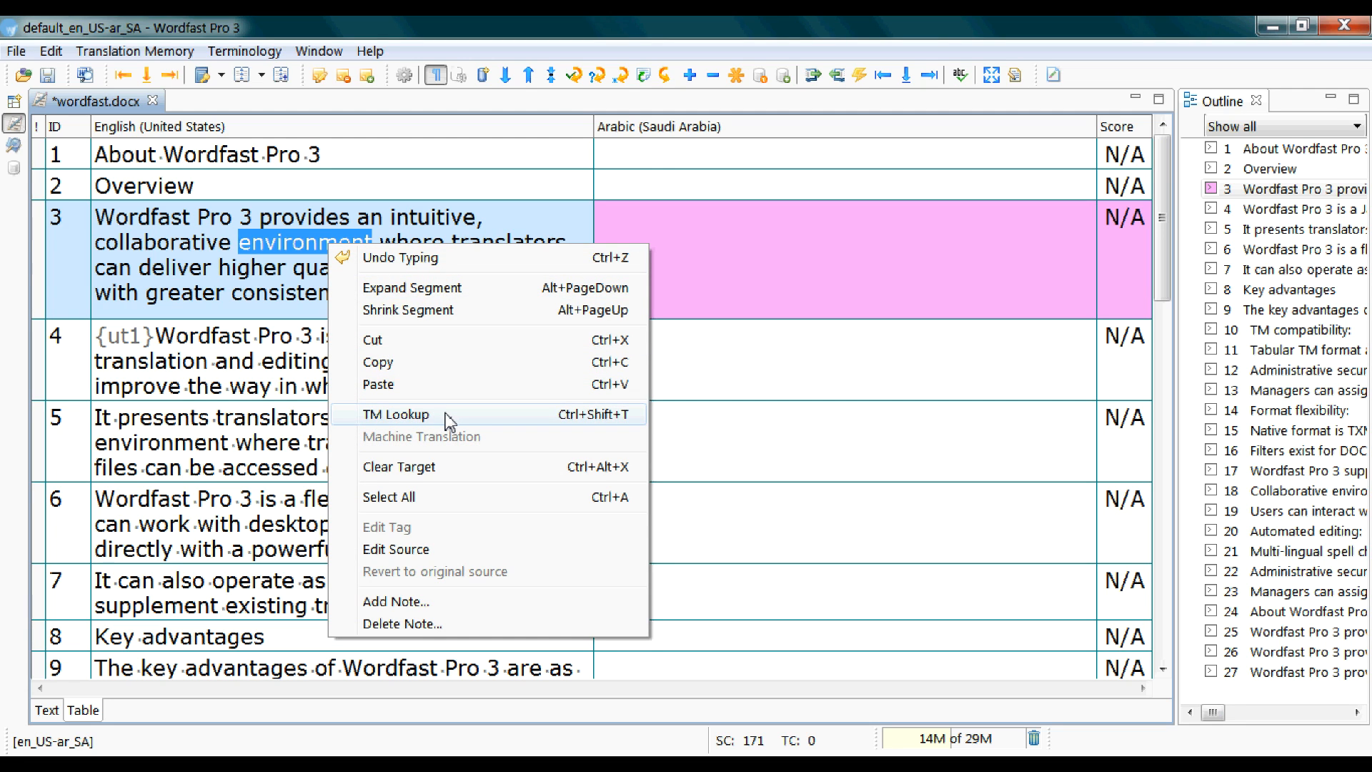
left_click(396, 414)
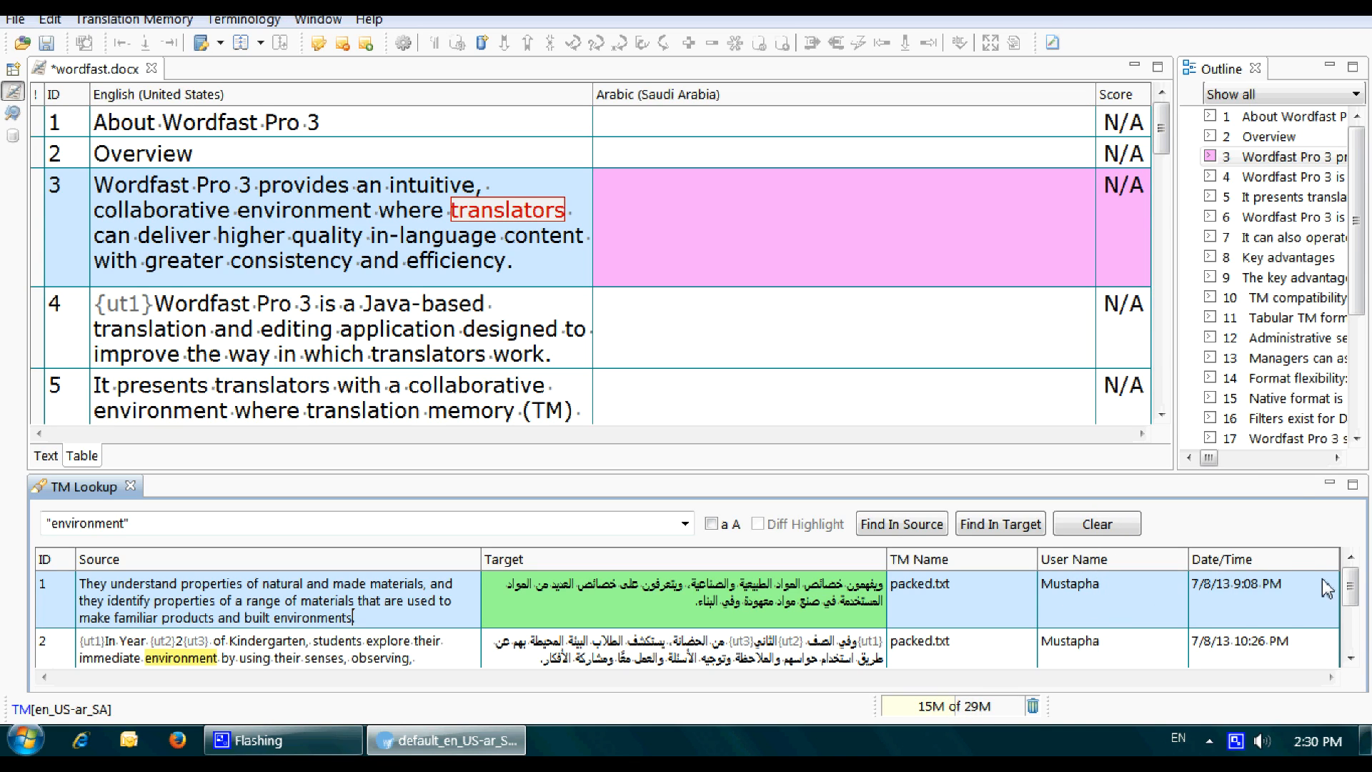
scroll("down", 3)
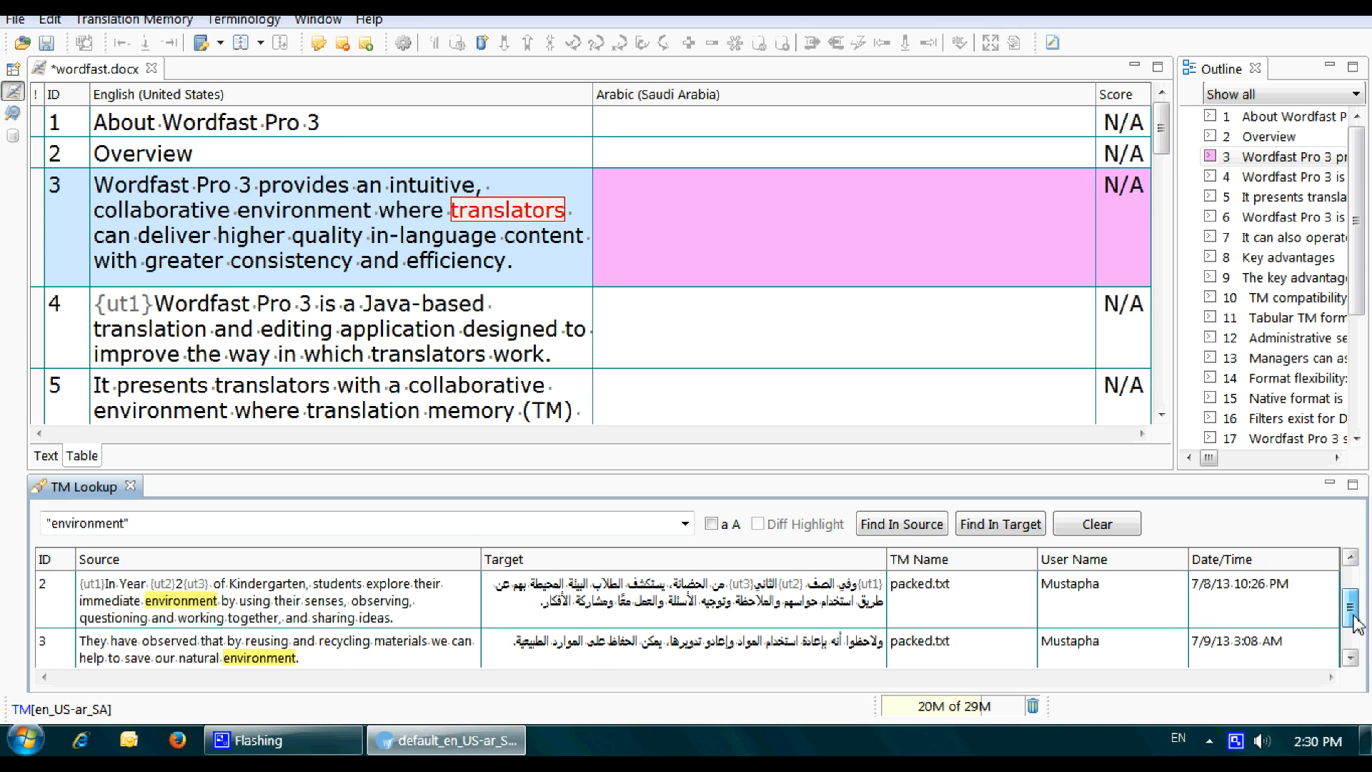
scroll("up", 3)
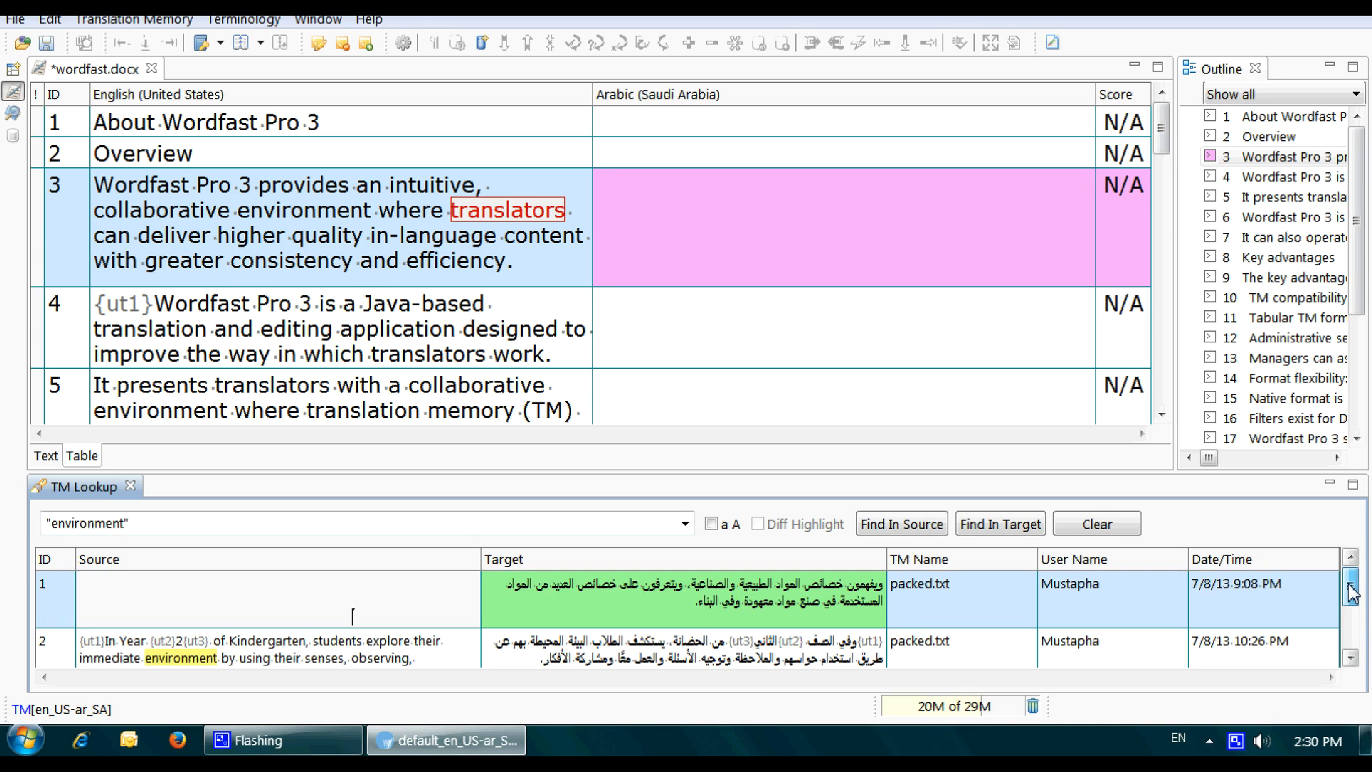
left_click(1351, 589)
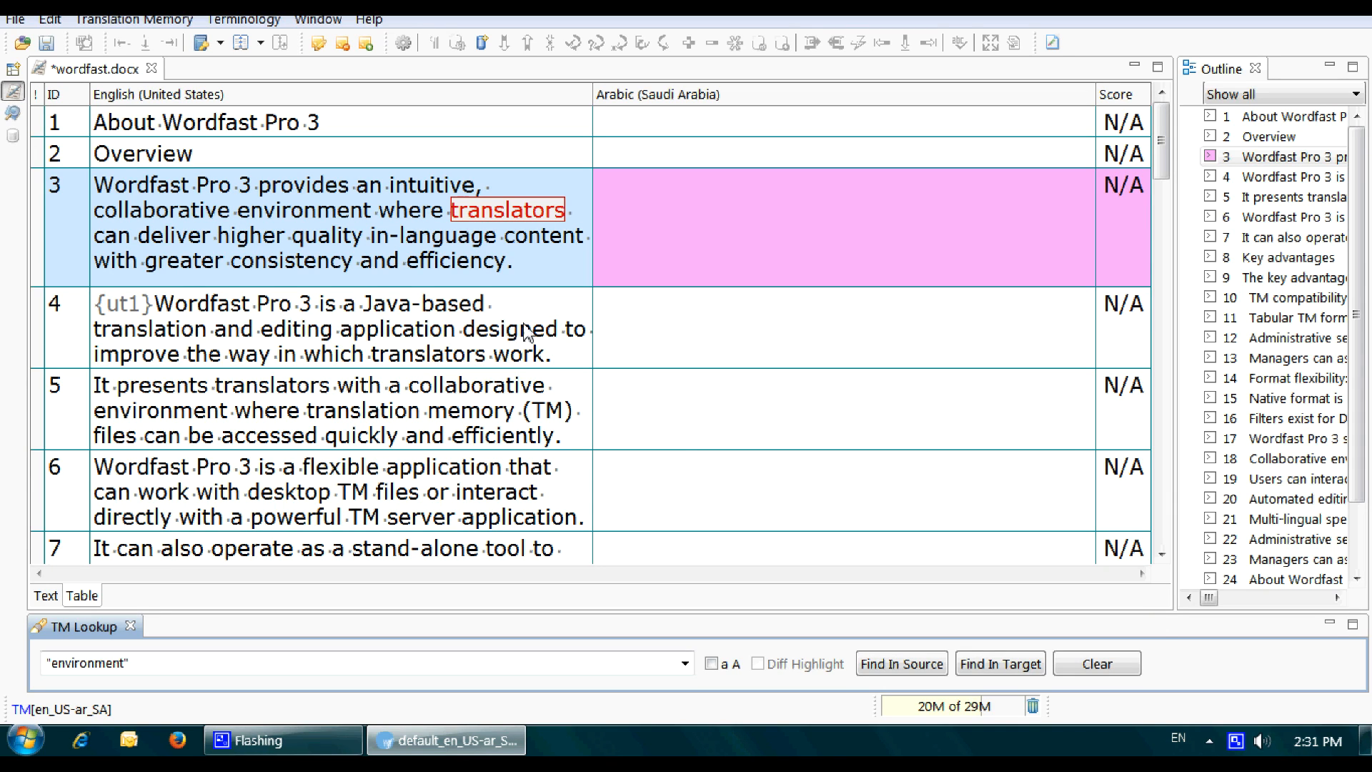
mouse_move(792, 280)
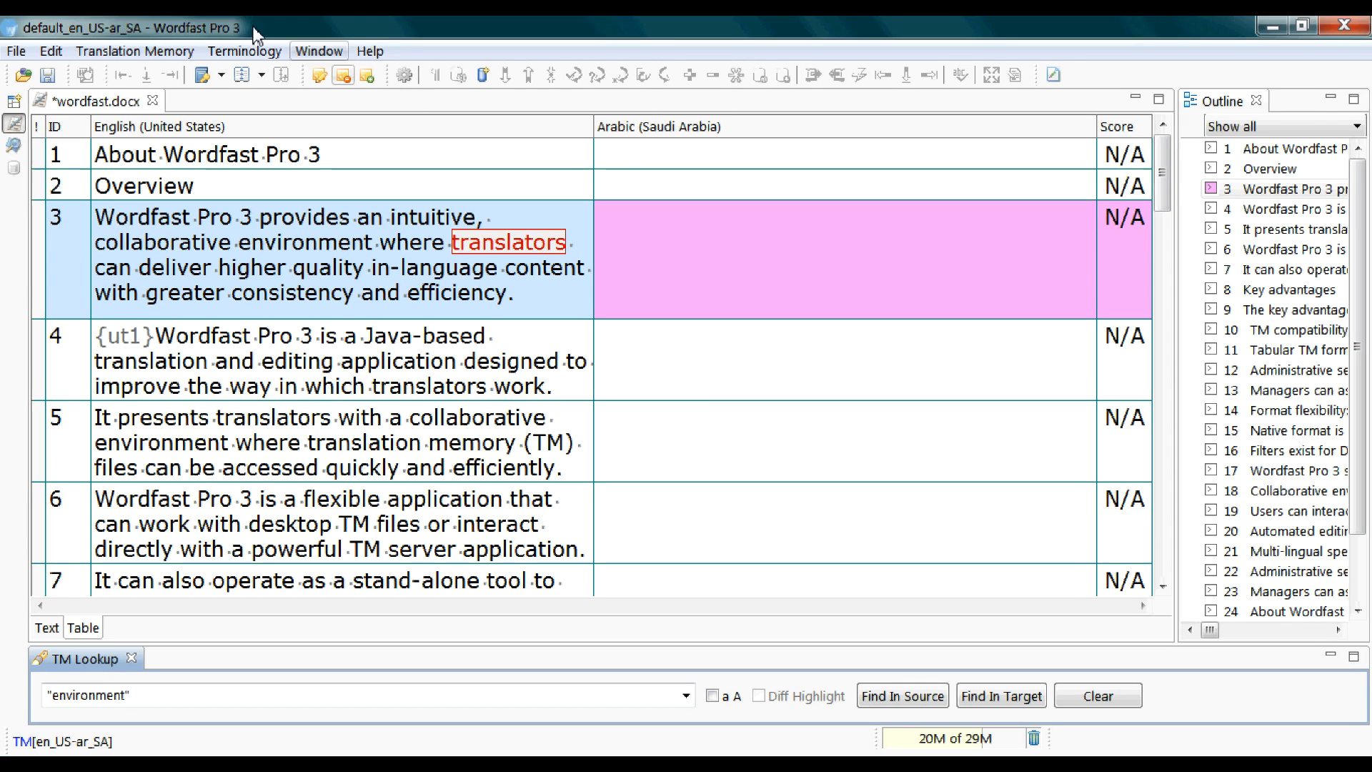
left_click(243, 50)
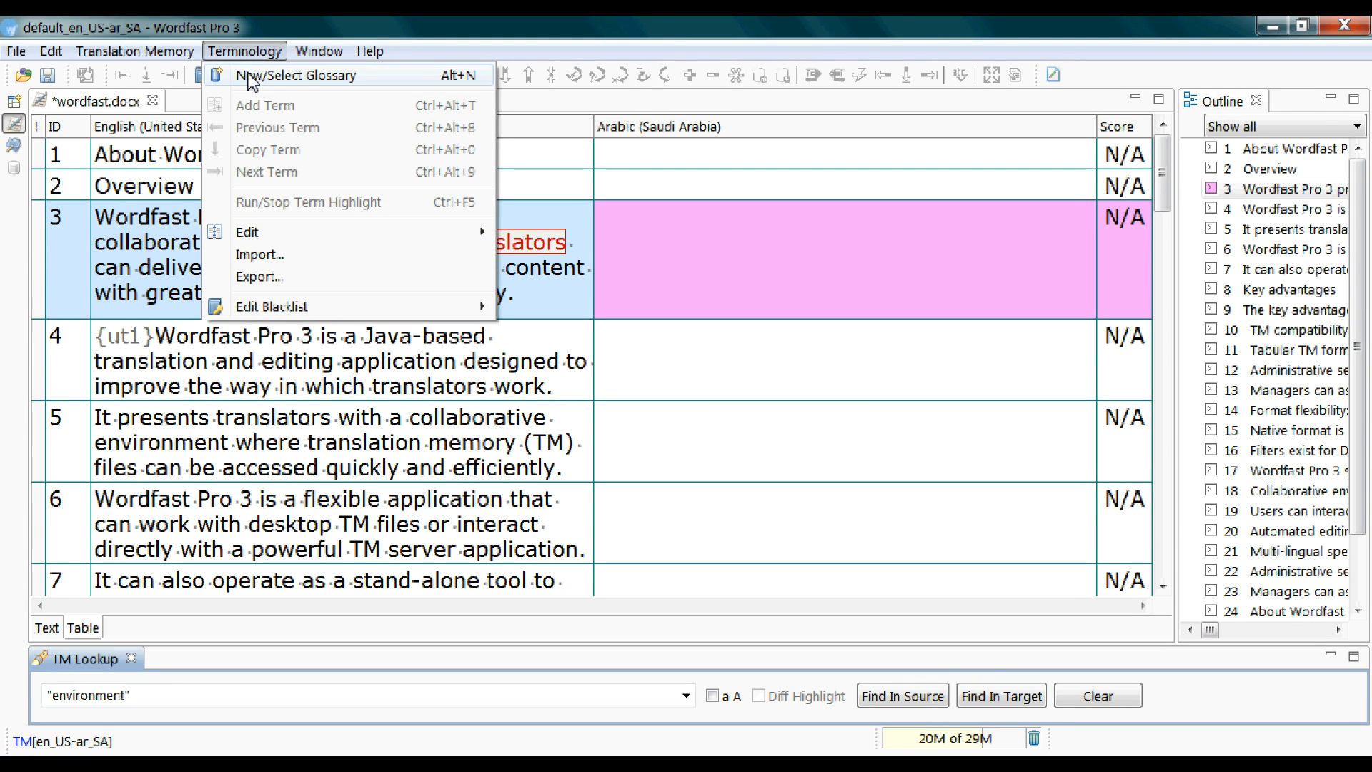
left_click(302, 76)
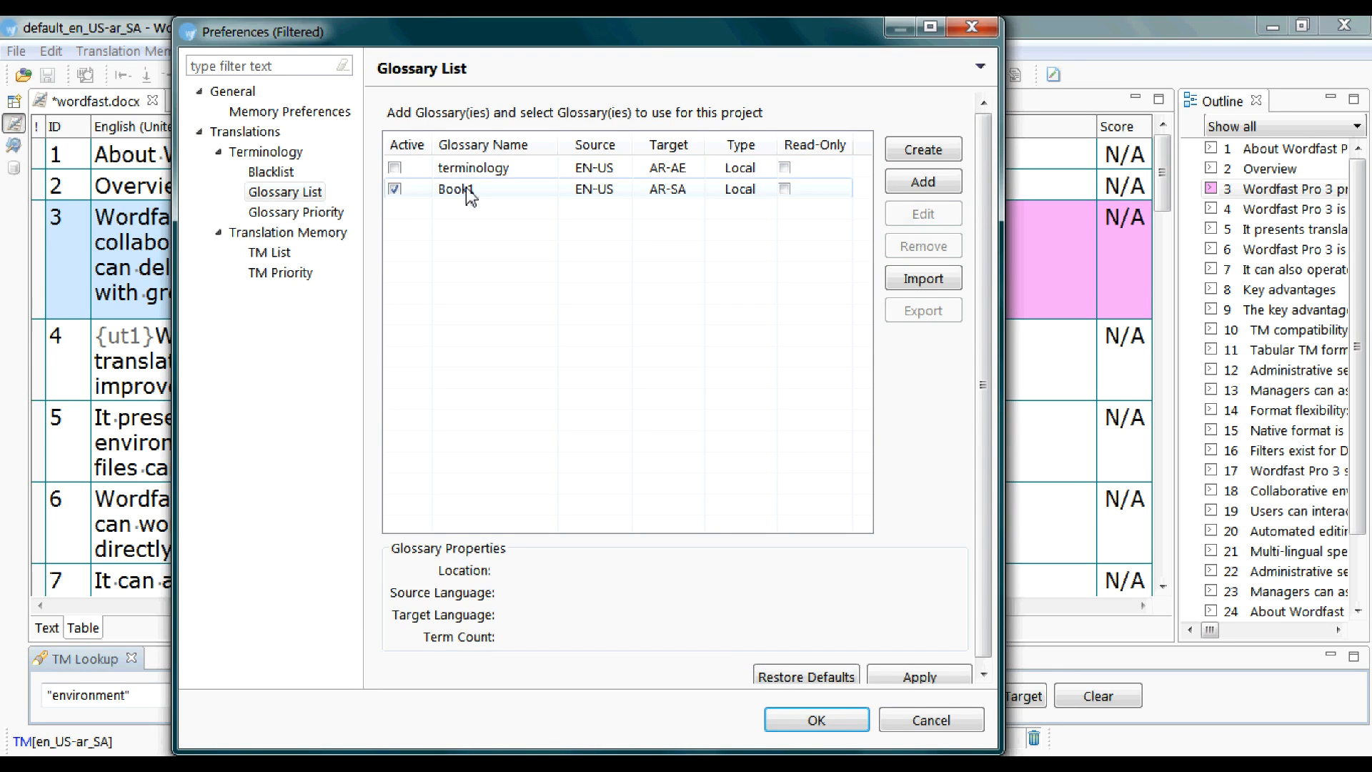
left_click(815, 719)
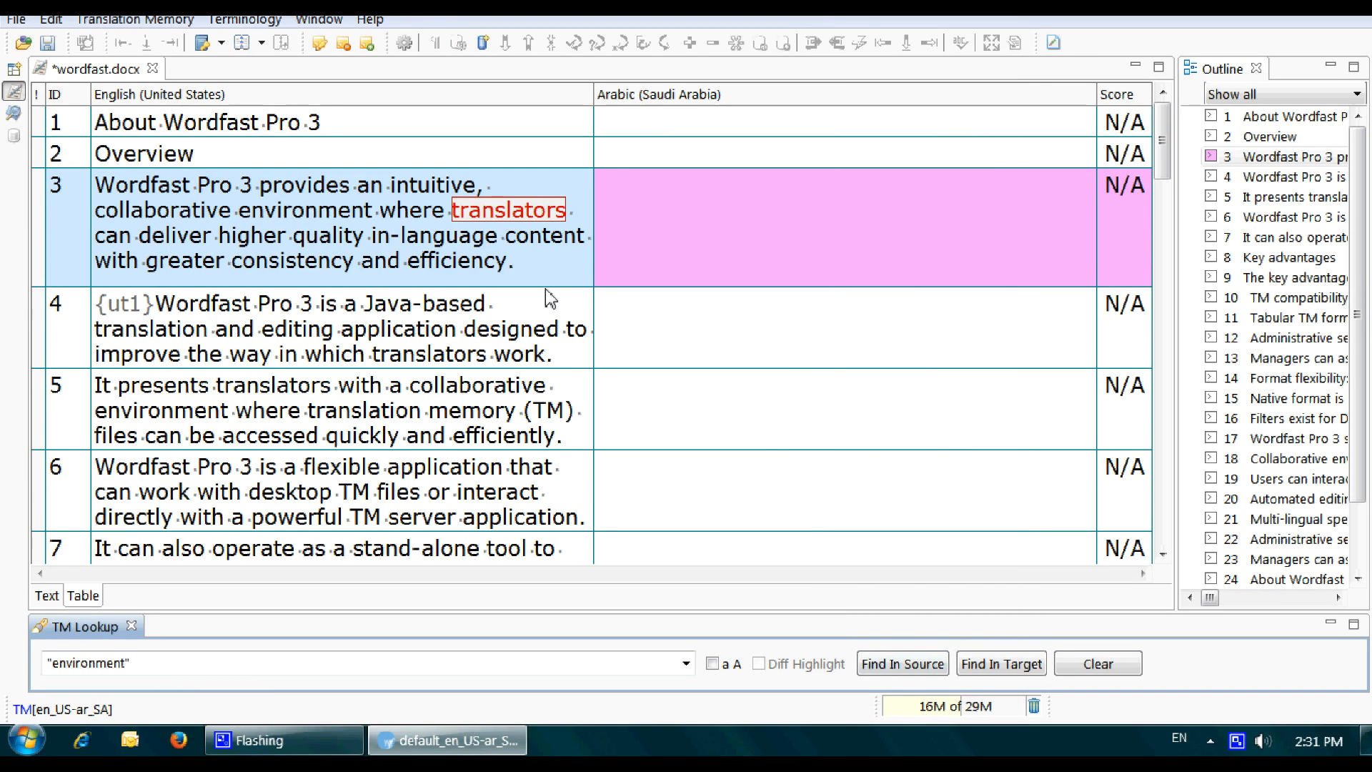
mouse_move(540, 254)
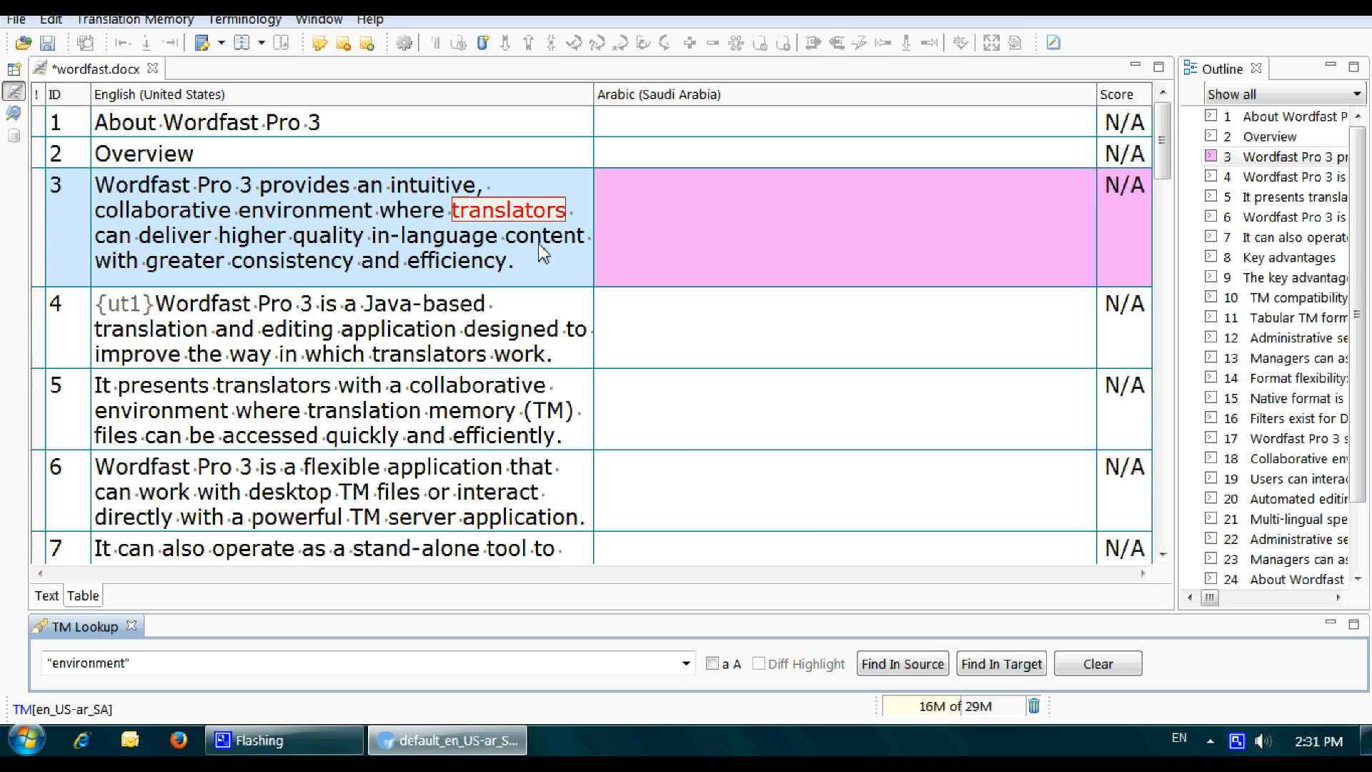
mouse_move(533, 226)
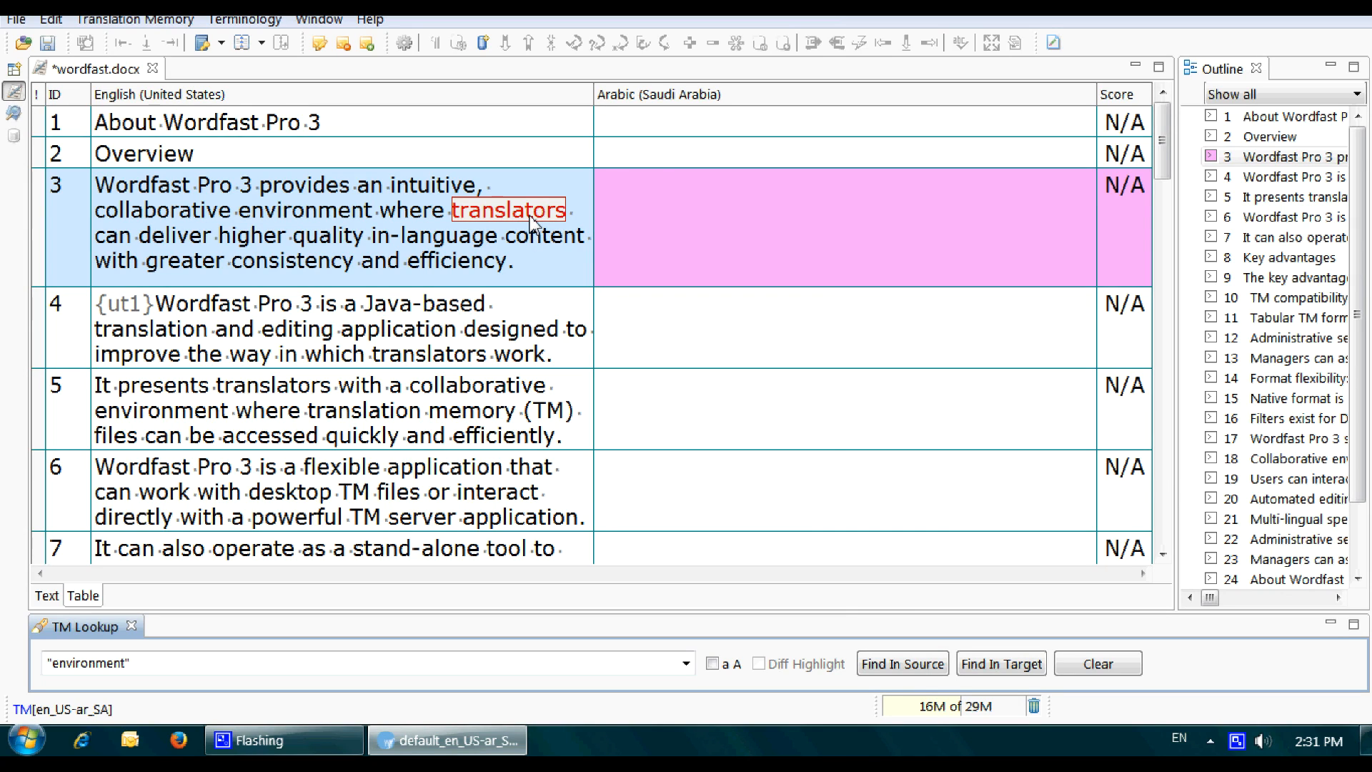
mouse_move(535, 226)
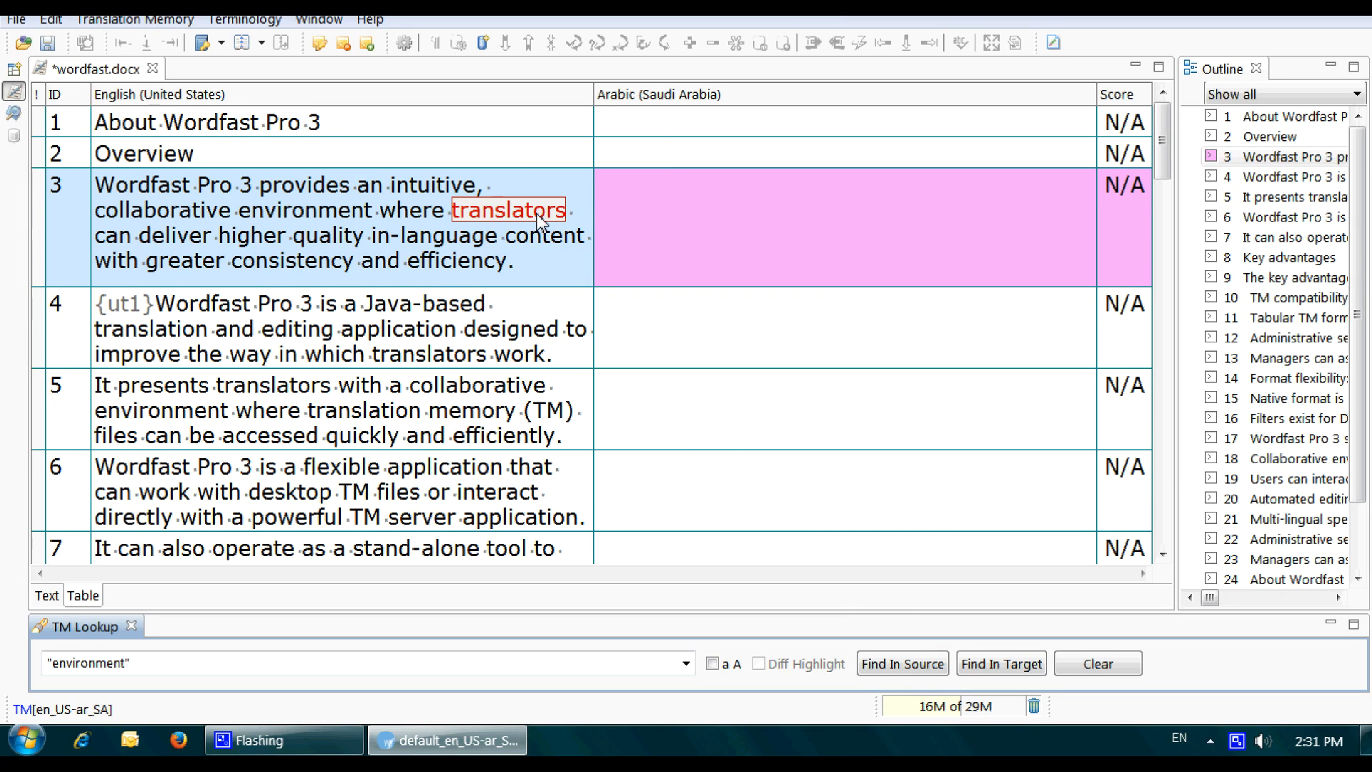
mouse_move(534, 210)
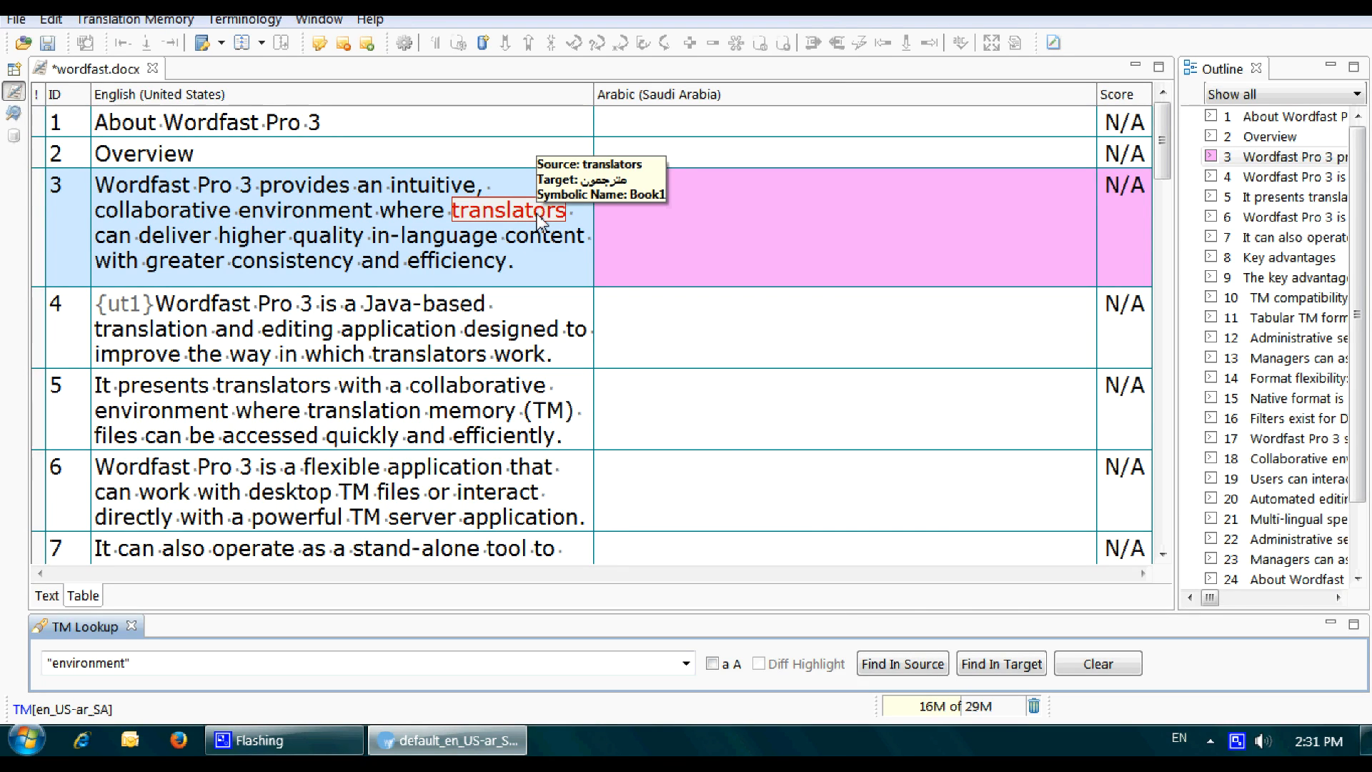
mouse_move(501, 220)
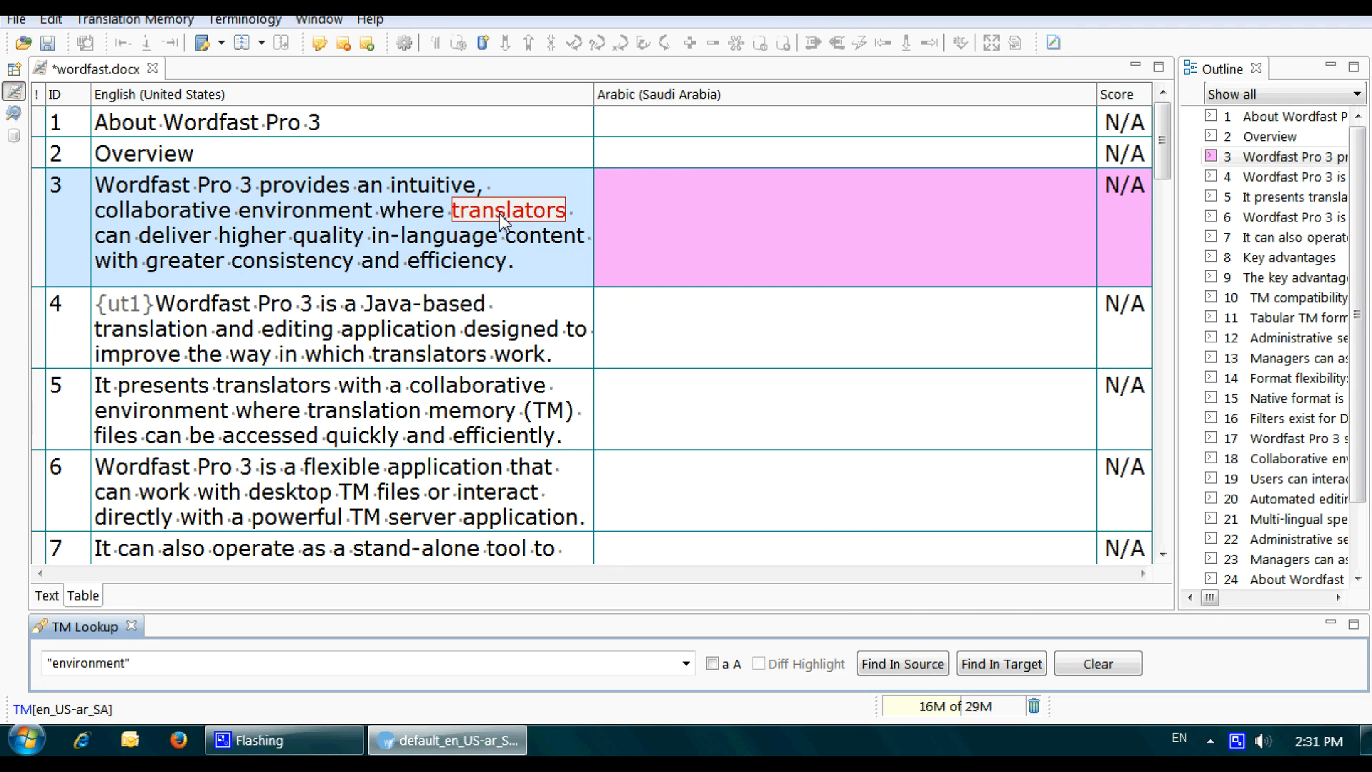